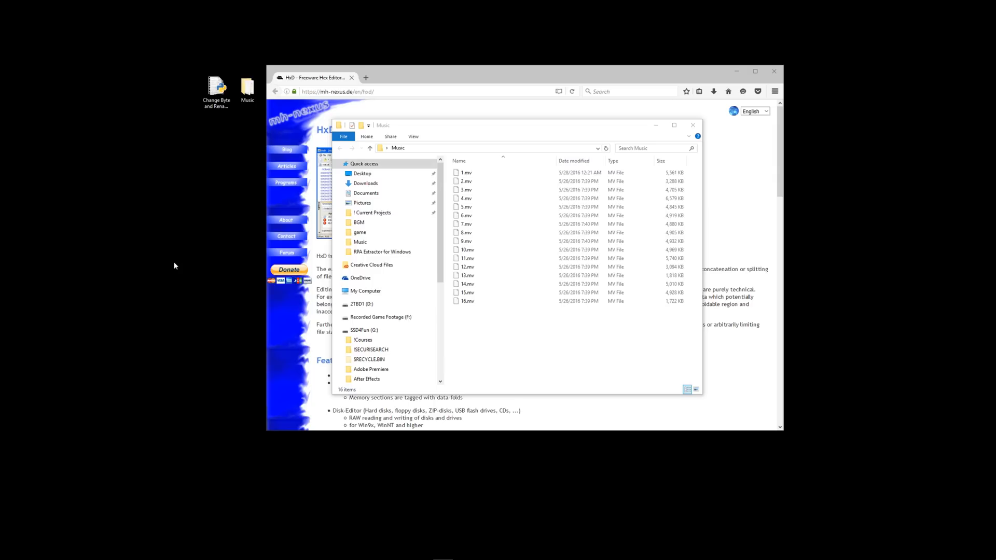
{"action": "mouse_move", "coordinate": [193, 308]}
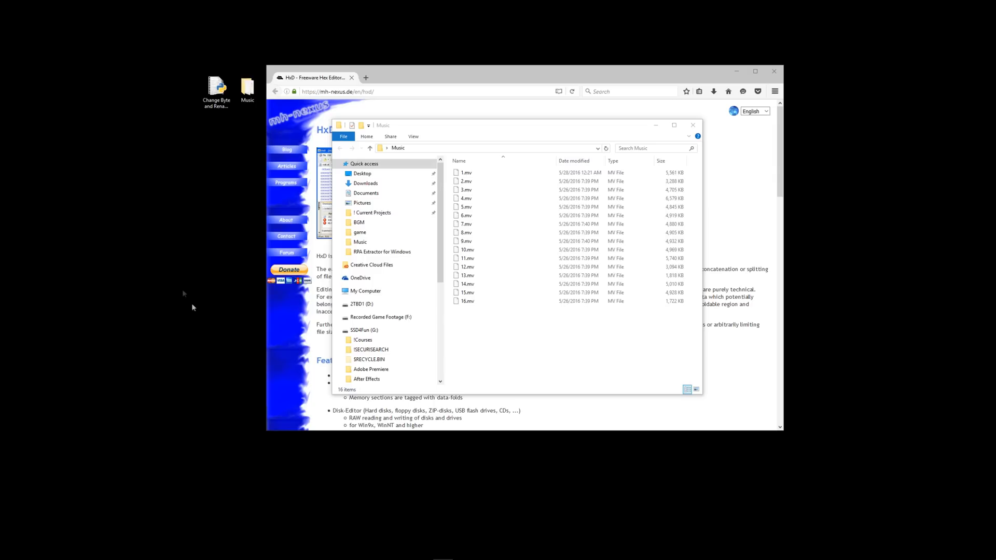
{"action": "mouse_move", "coordinate": [549, 134]}
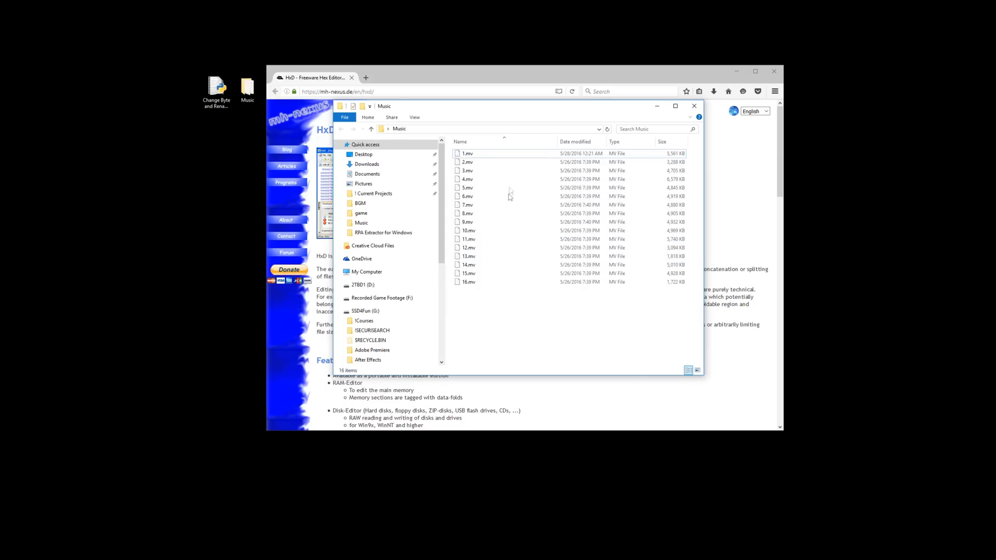
{"action": "mouse_move", "coordinate": [468, 162]}
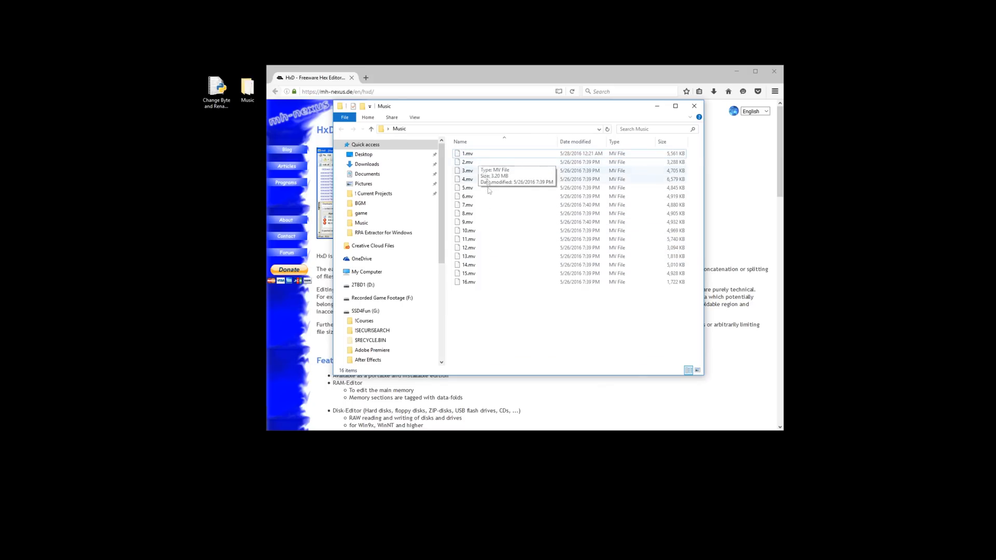
- Select 1.mv and 2.mv in the Music folder and dismiss a context menu
{"action": "left_click", "coordinate": [468, 162]}
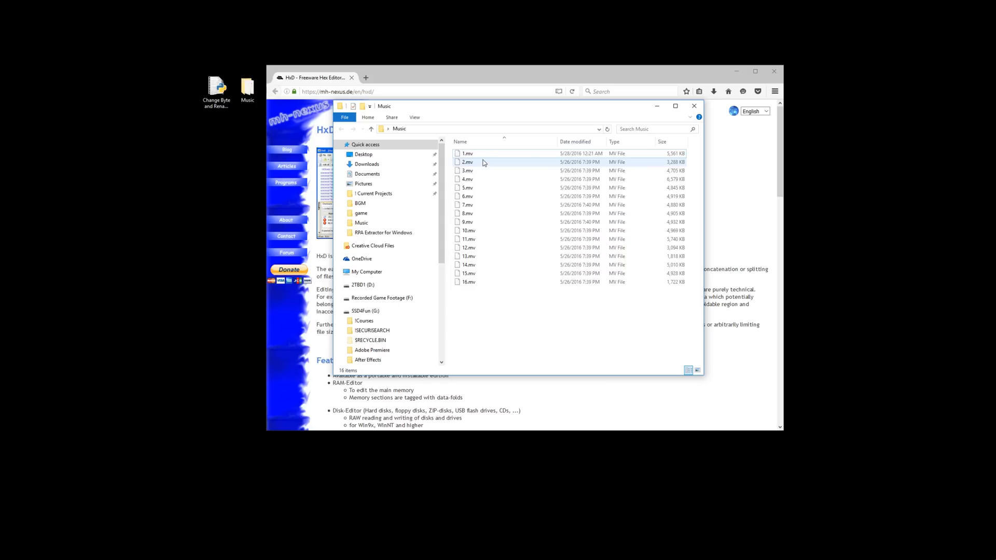
{"action": "mouse_move", "coordinate": [484, 162]}
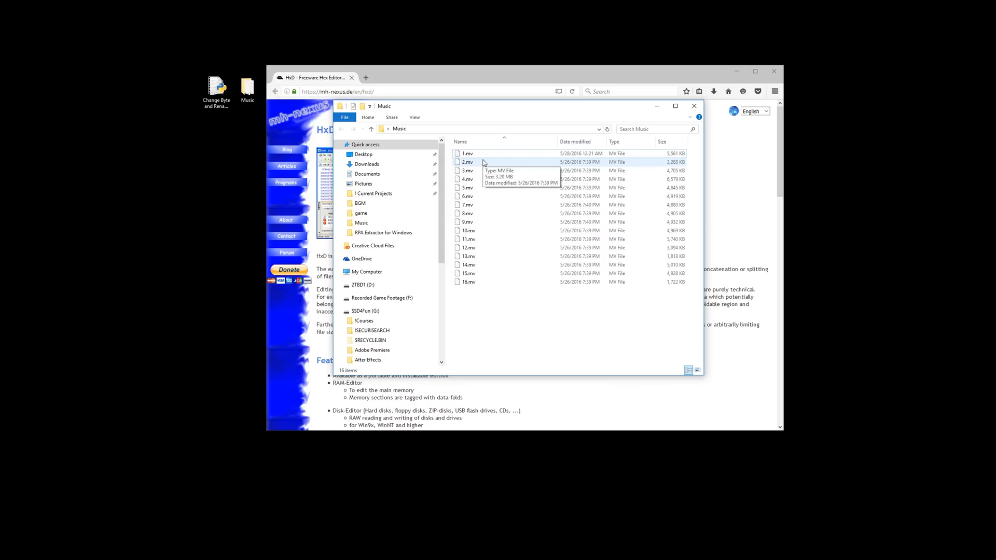
{"action": "left_click", "coordinate": [467, 153]}
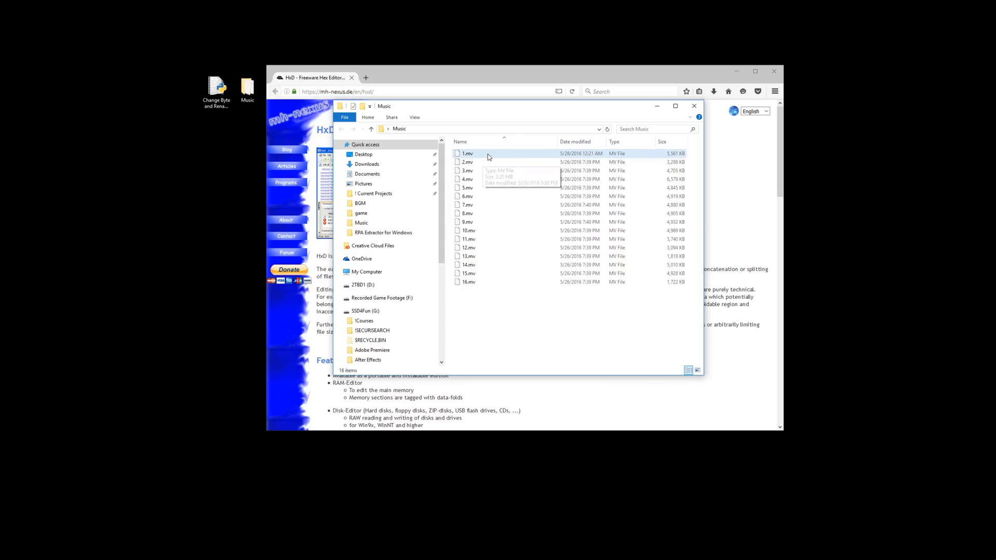
{"action": "left_click", "coordinate": [468, 153]}
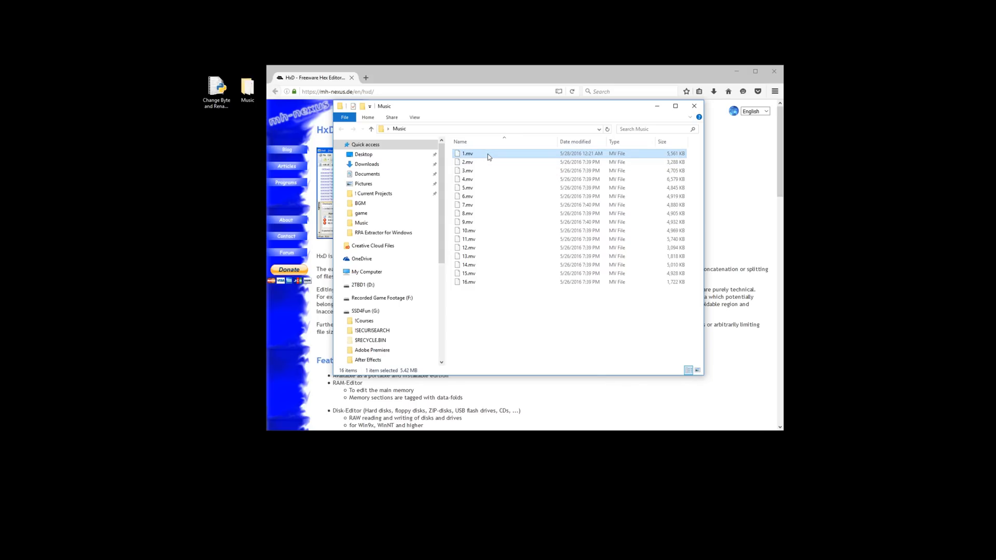
{"action": "mouse_move", "coordinate": [500, 160]}
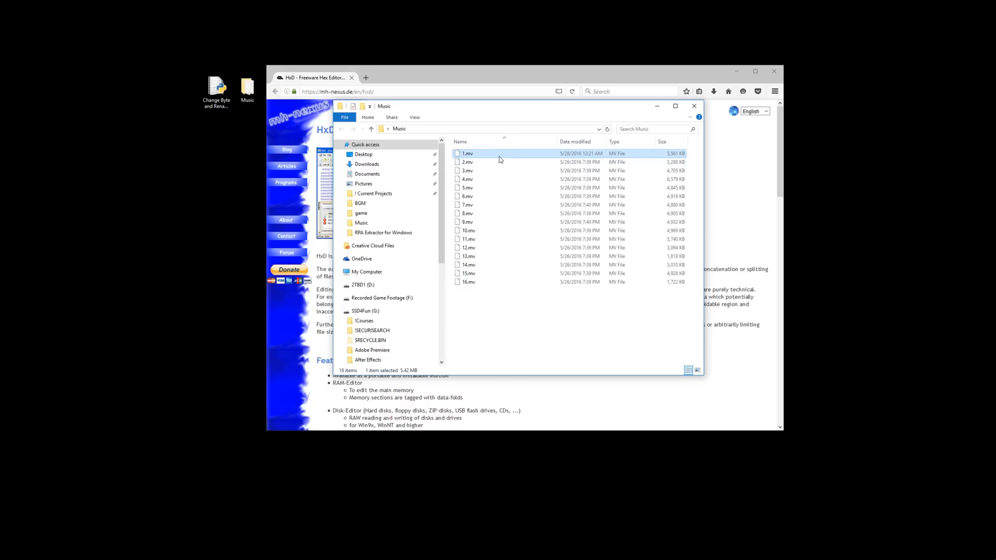
{"action": "mouse_move", "coordinate": [499, 159]}
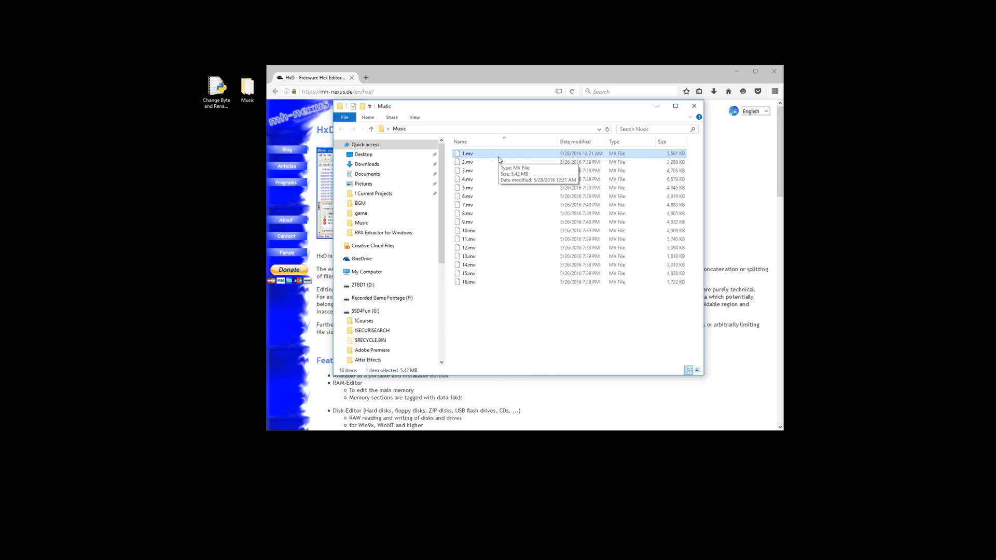
{"action": "mouse_move", "coordinate": [487, 160]}
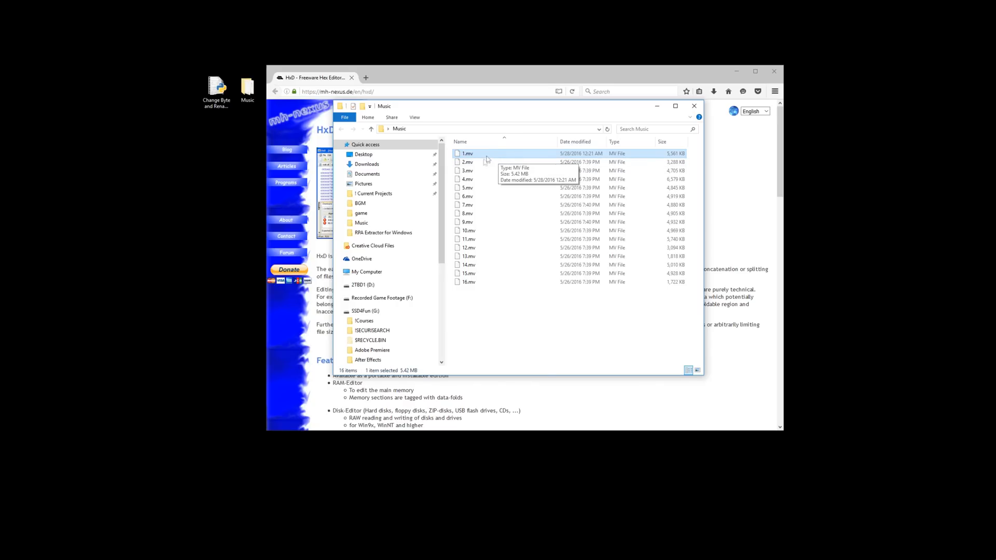
{"action": "left_click", "coordinate": [468, 162]}
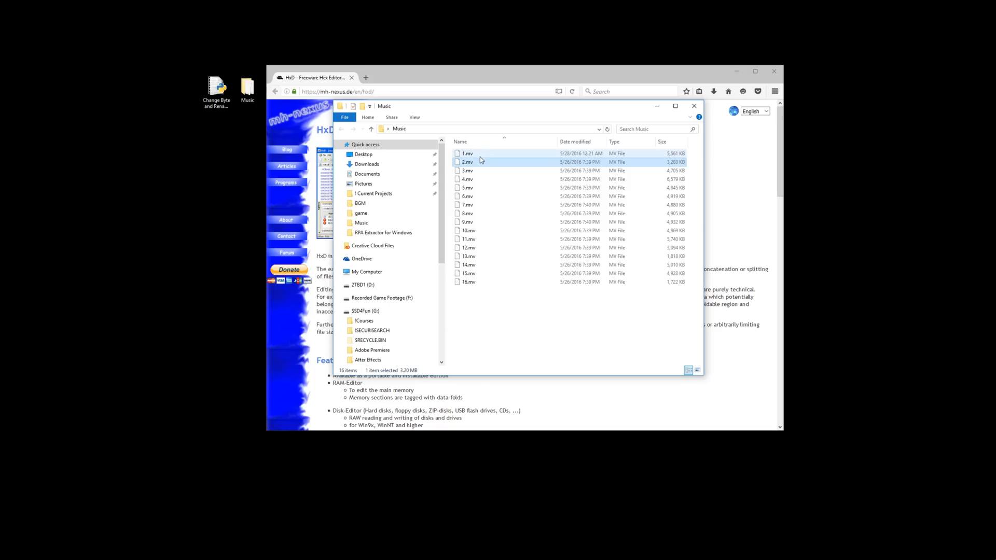
{"action": "left_click", "coordinate": [468, 238]}
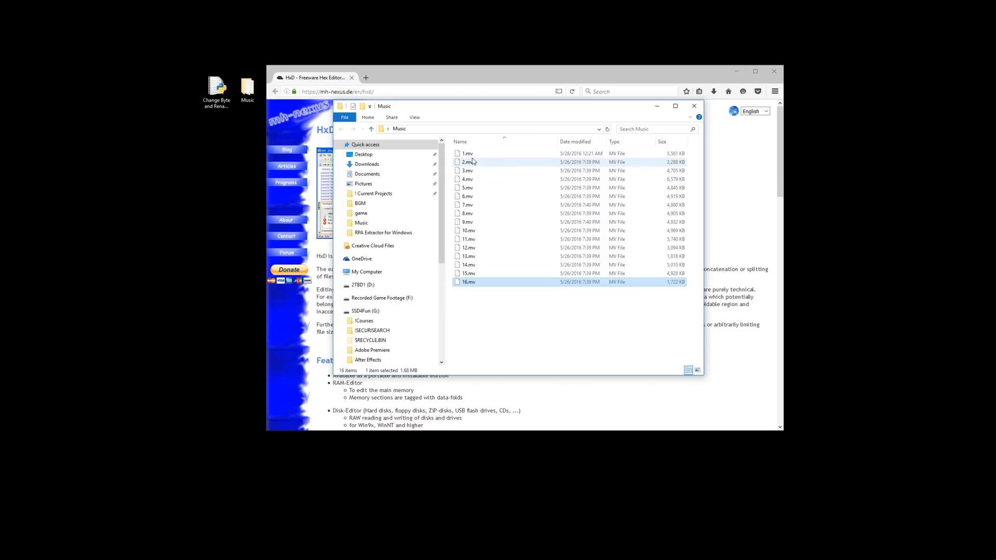
{"action": "left_click", "coordinate": [465, 153]}
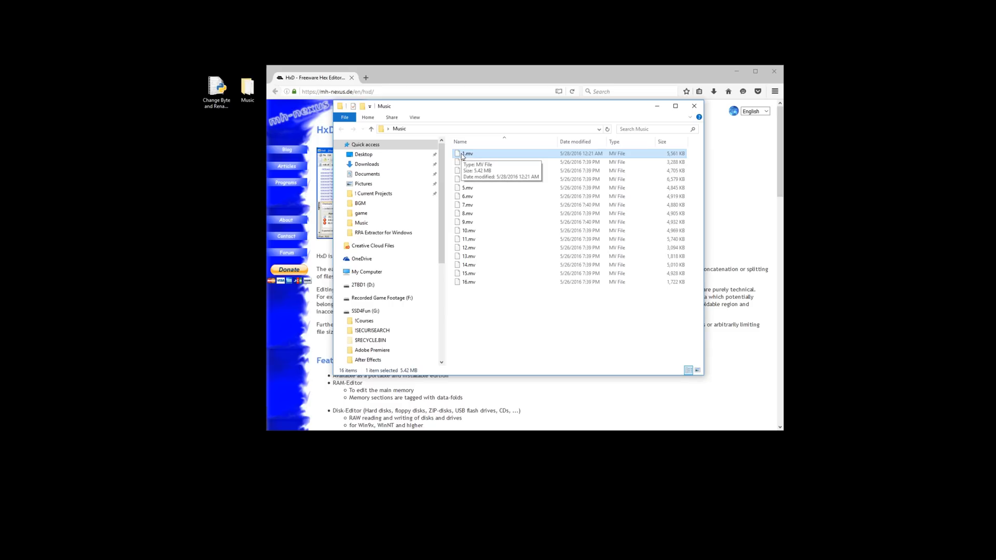
{"action": "right_click", "coordinate": [467, 153]}
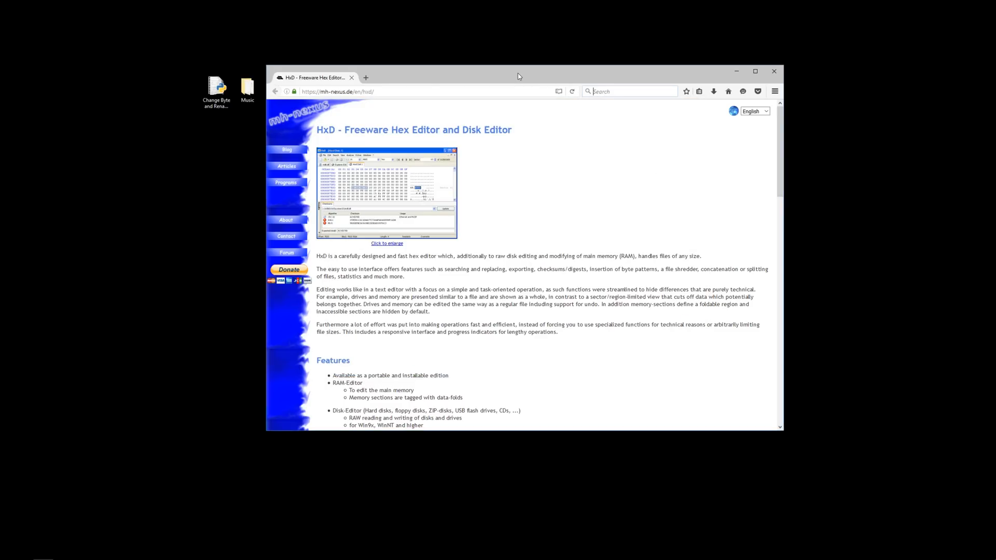
{"action": "left_click", "coordinate": [629, 91]}
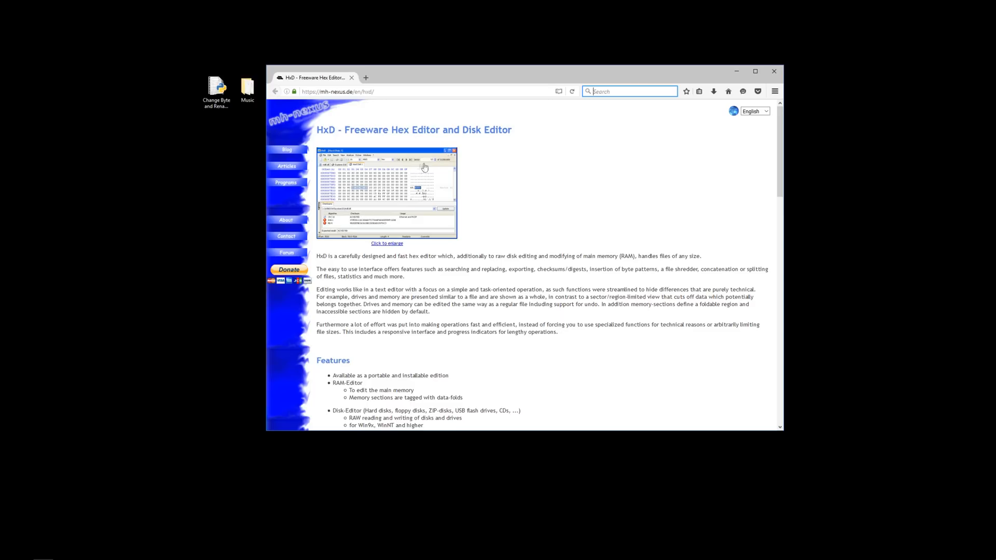
{"action": "mouse_move", "coordinate": [514, 206]}
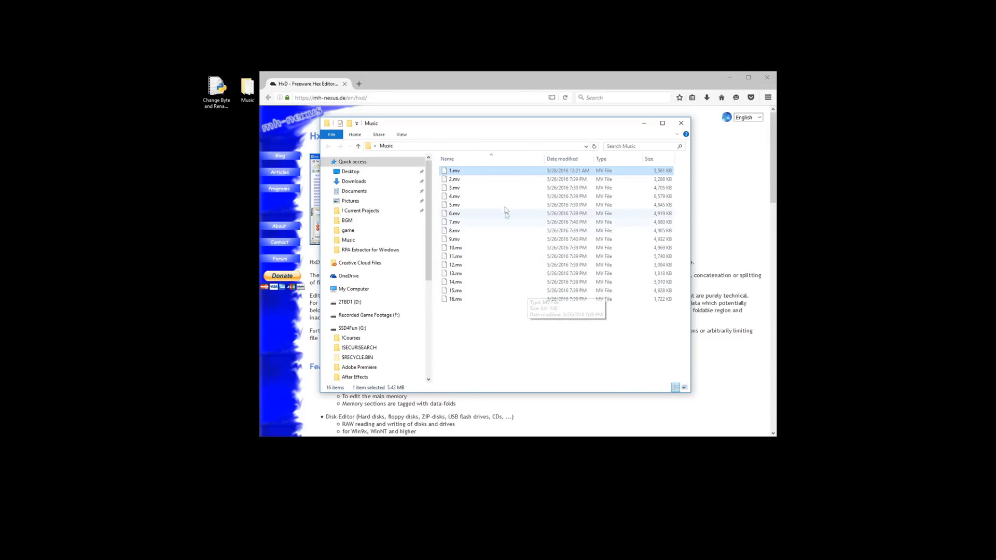
- Try opening 1.mv and 2.mv with an app, then dismiss the app-choice prompts
{"action": "right_click", "coordinate": [454, 170]}
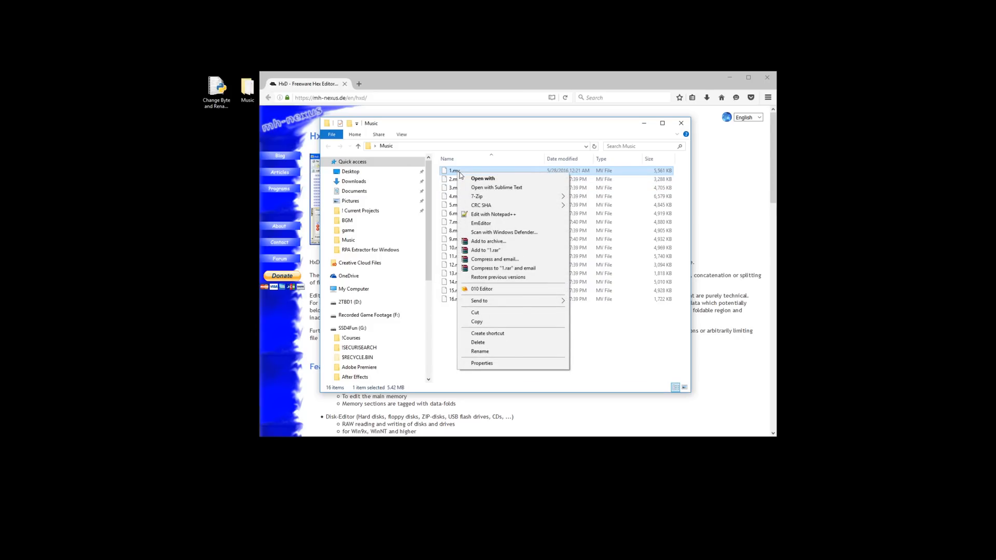
{"action": "left_click", "coordinate": [483, 178]}
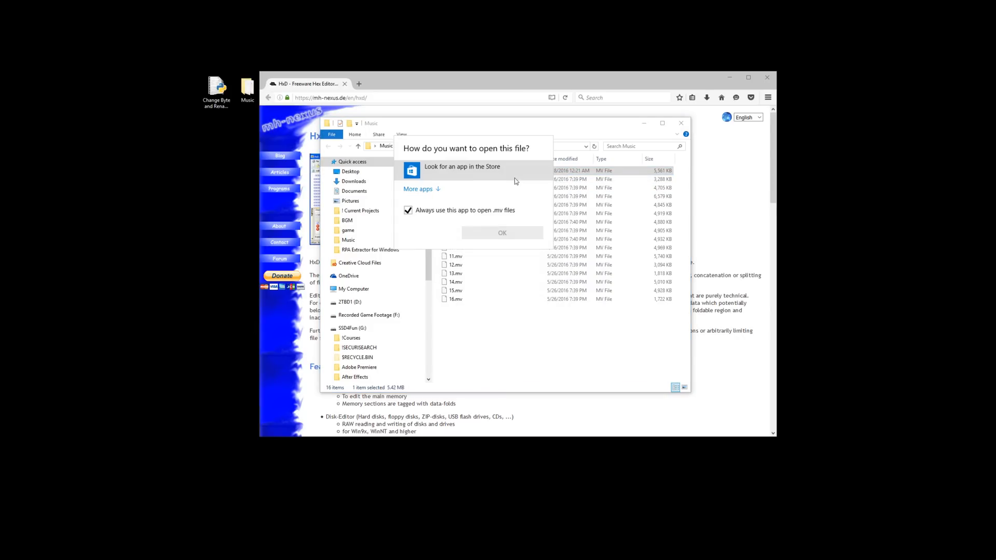
{"action": "left_click", "coordinate": [418, 189]}
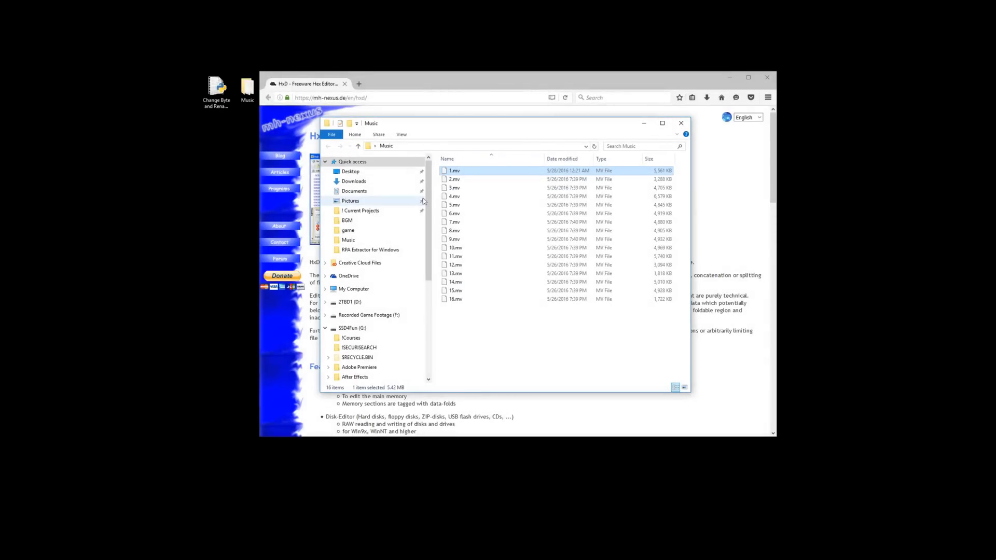
{"action": "right_click", "coordinate": [460, 184]}
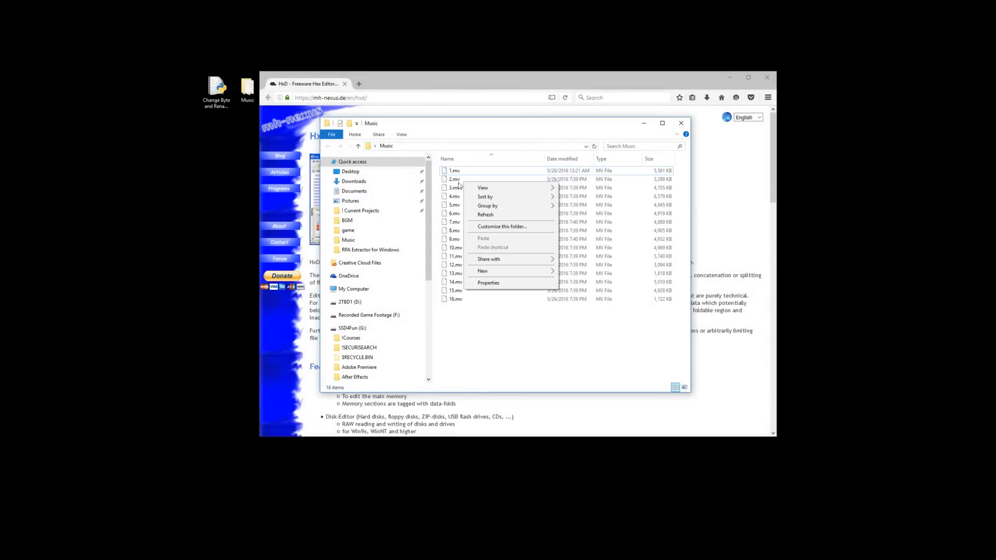
{"action": "left_click", "coordinate": [453, 179]}
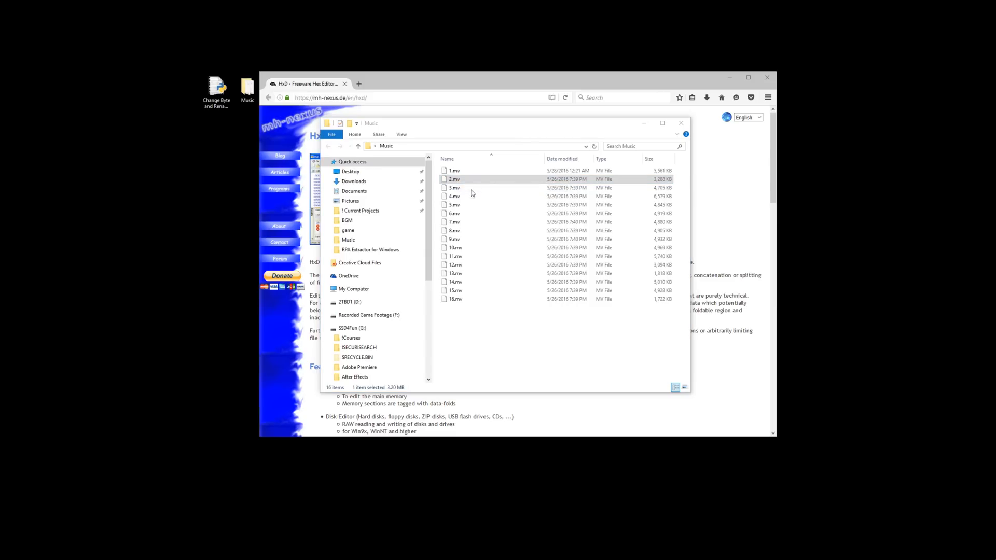
{"action": "double_click", "coordinate": [453, 179]}
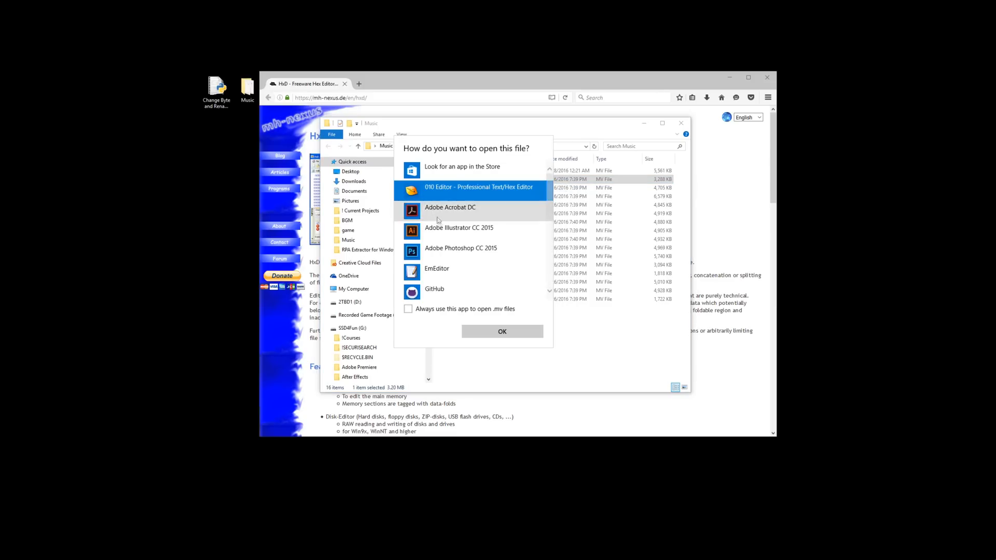
{"action": "scroll", "scroll_direction": "down", "scroll_amount": 3}
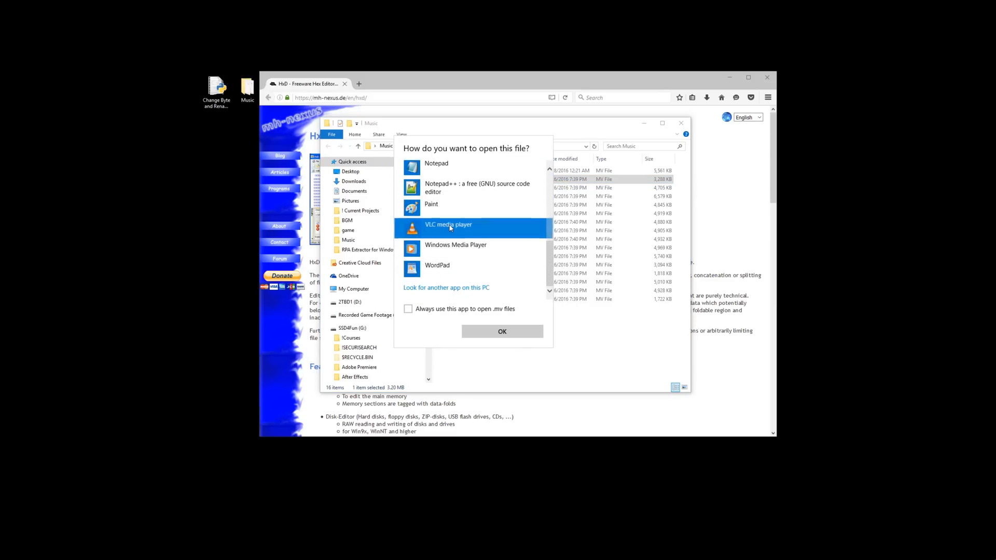
{"action": "left_click", "coordinate": [502, 331]}
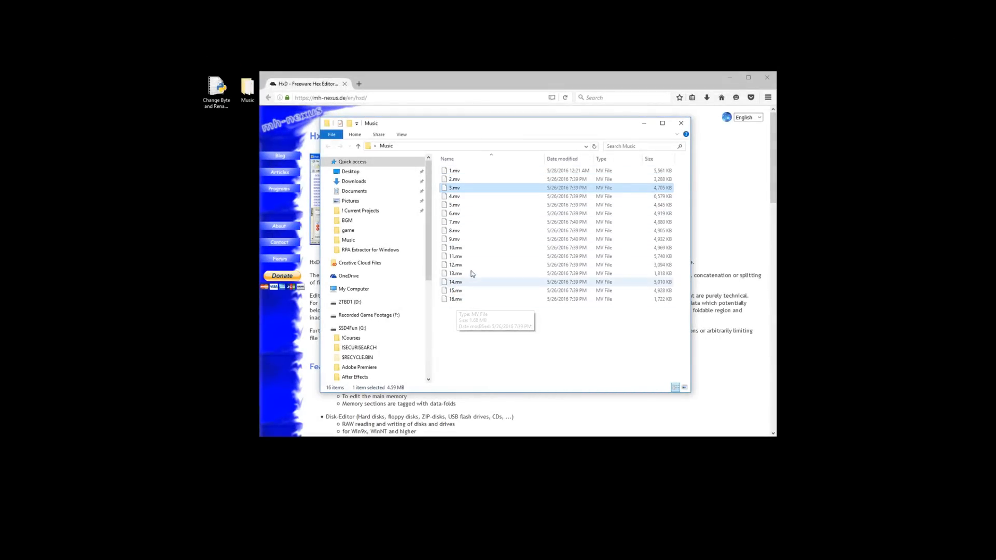
- Select 1.mv through 16.mv and show the actions menu for 1.mv
{"action": "left_click", "coordinate": [454, 179]}
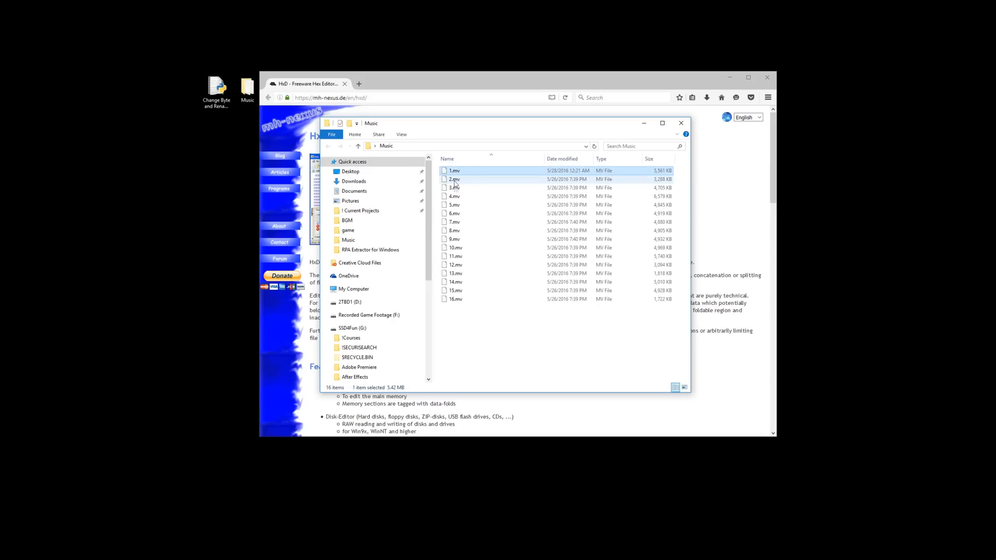
{"action": "left_click", "coordinate": [455, 299]}
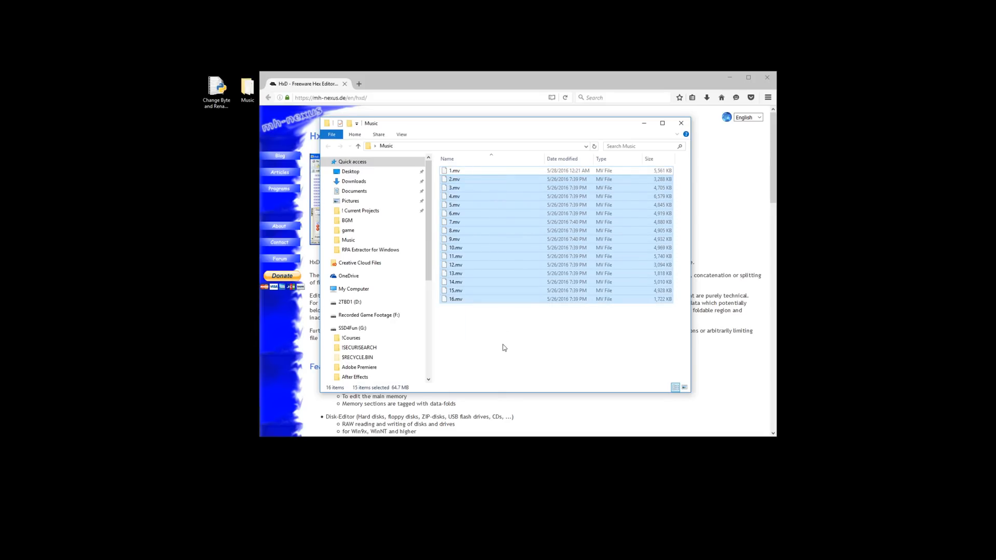
{"action": "right_click", "coordinate": [453, 170]}
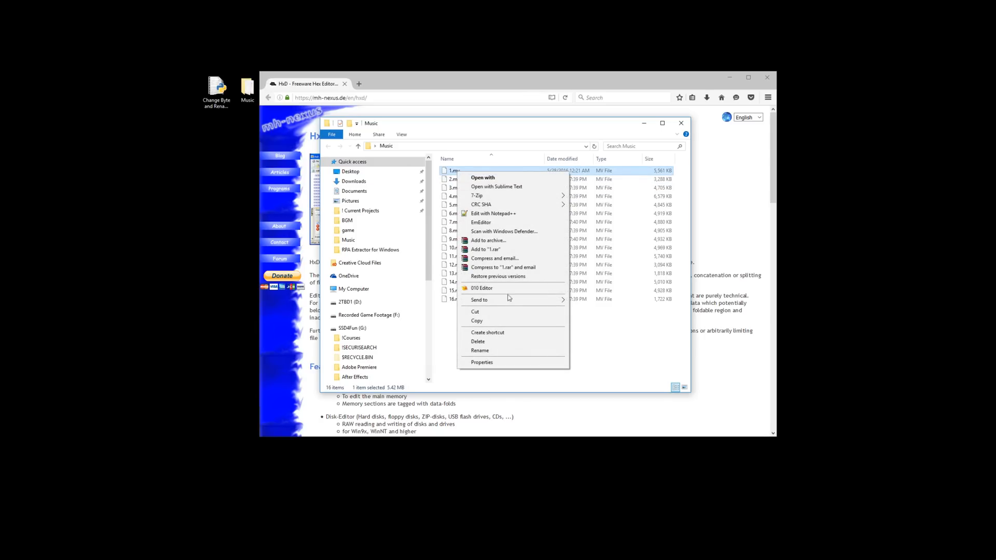
{"action": "left_click", "coordinate": [481, 288]}
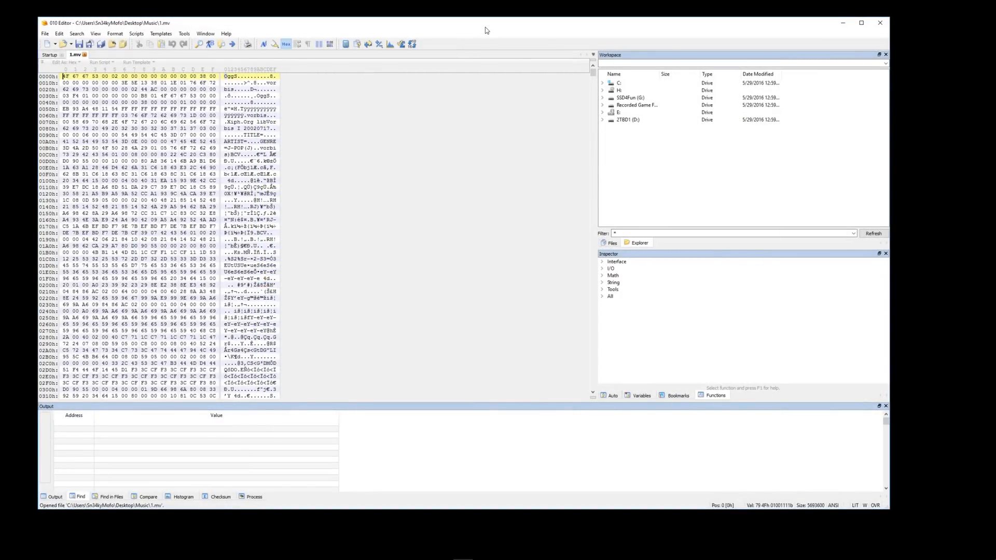
{"action": "mouse_move", "coordinate": [448, 160]}
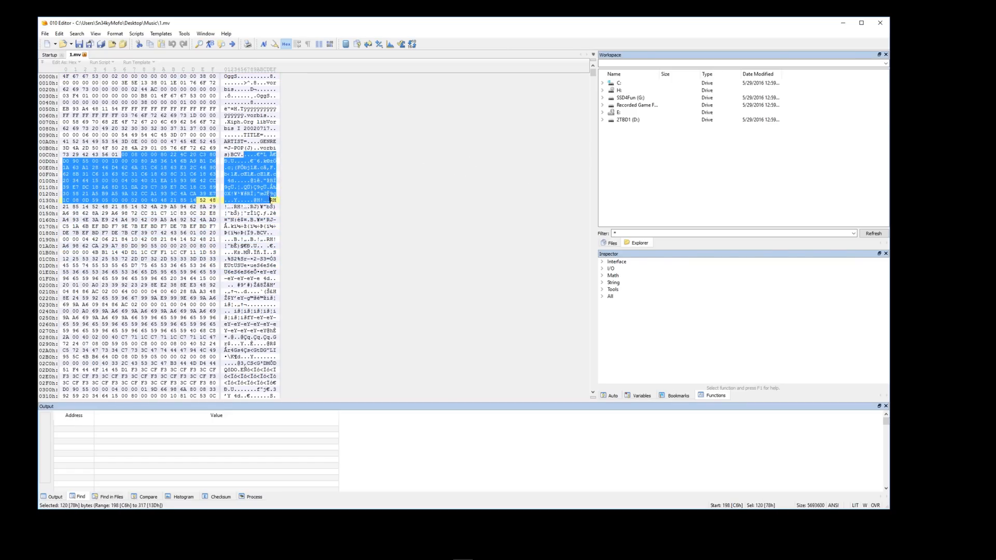
{"action": "left_click", "coordinate": [54, 77]}
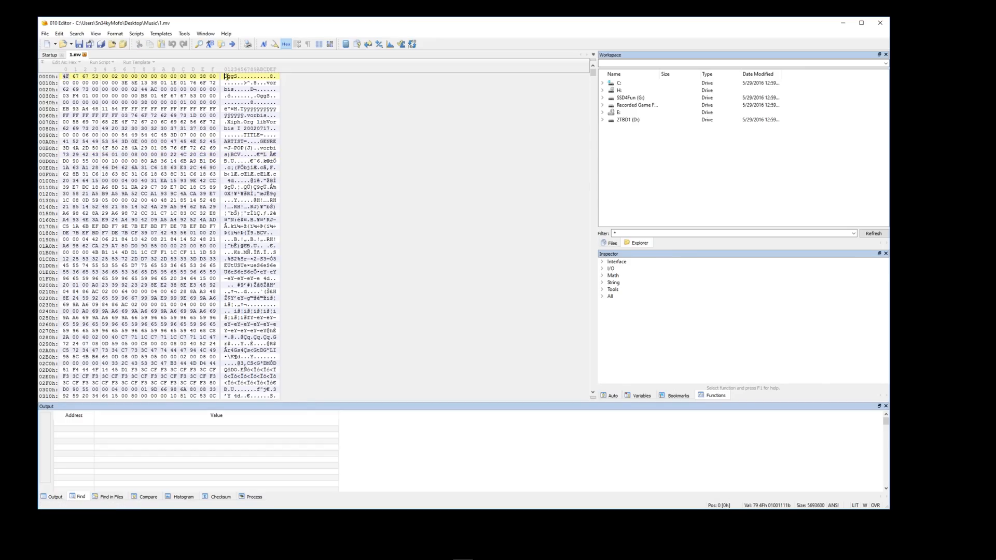
{"action": "left_click", "coordinate": [51, 77]}
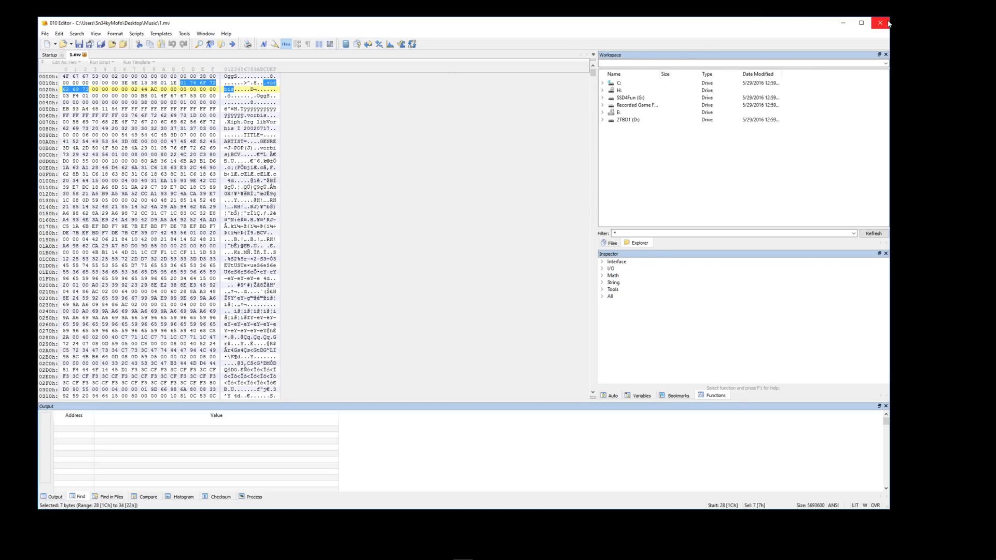
{"action": "left_click", "coordinate": [882, 22]}
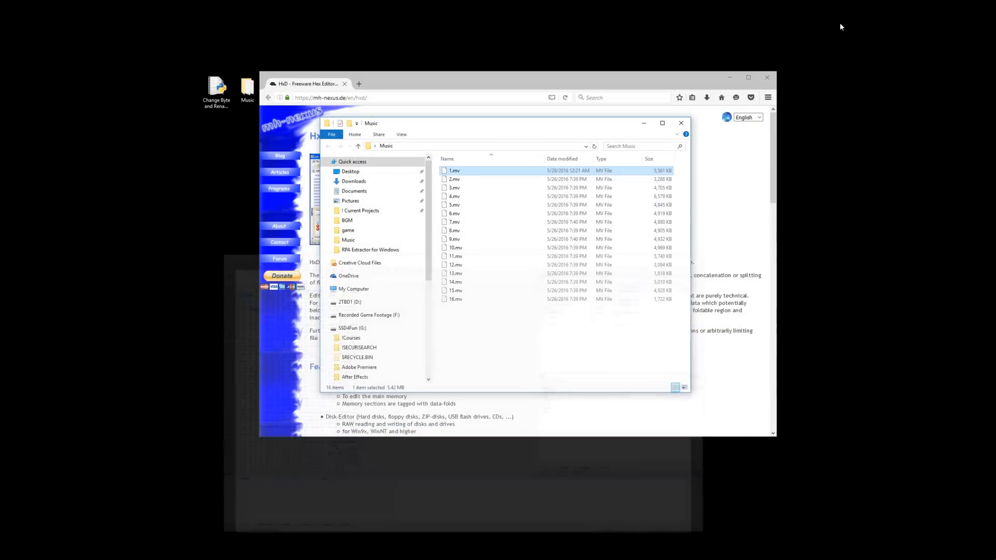
- Rename 1.mv to 1.mv.ogg, play it in VLC, then begin renaming it back
{"action": "right_click", "coordinate": [454, 170]}
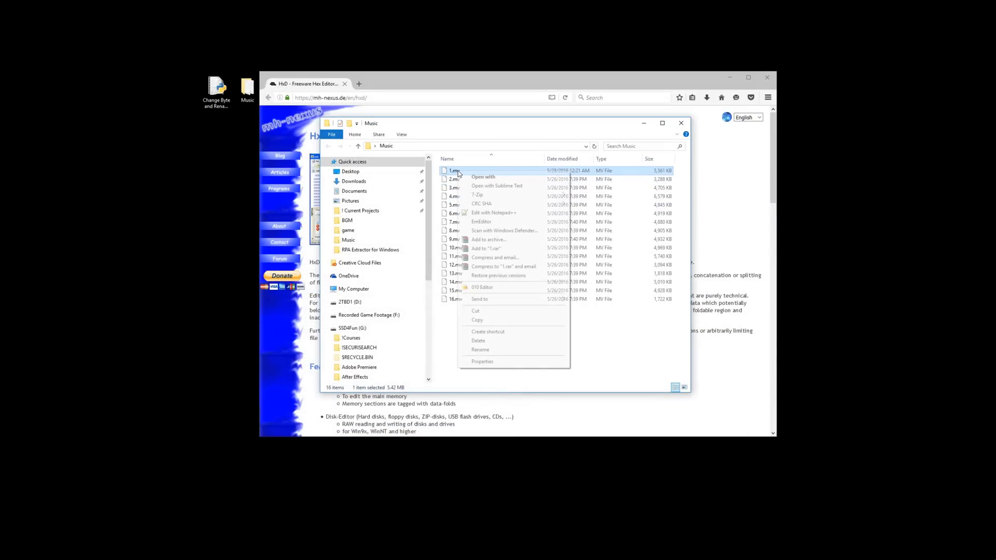
{"action": "left_click", "coordinate": [463, 178]}
{"action": "type", "text": "1.mv.ogg"}
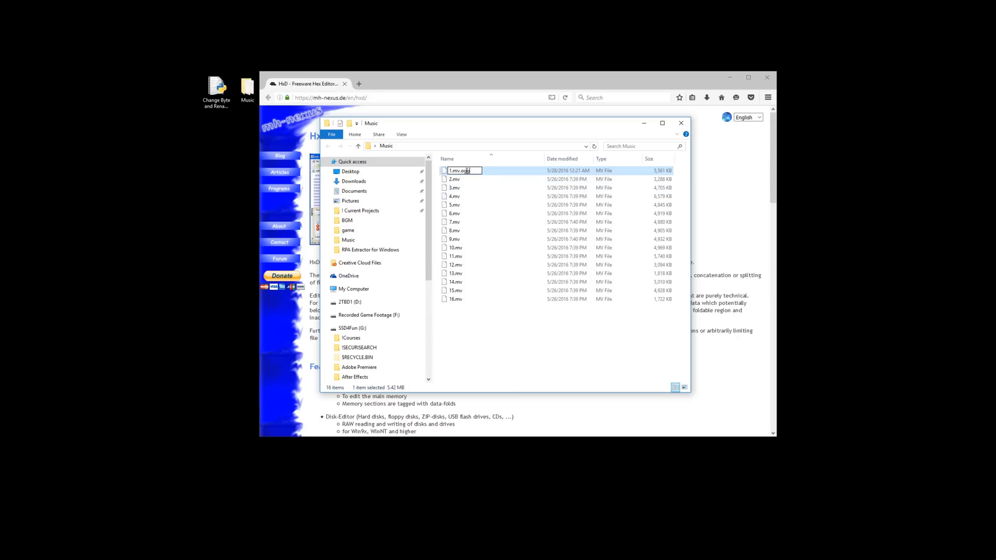
{"action": "key", "text": "Enter"}
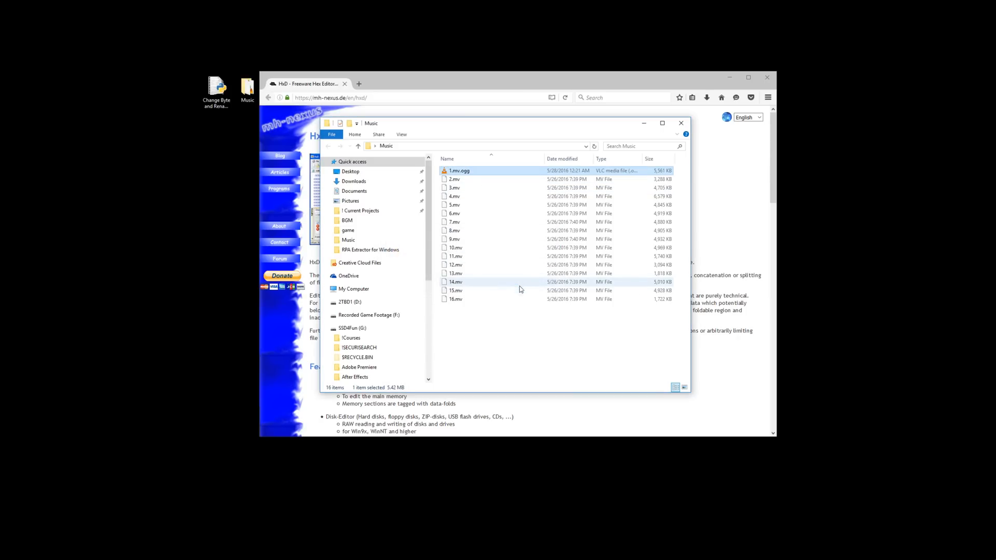
{"action": "left_click", "coordinate": [459, 171]}
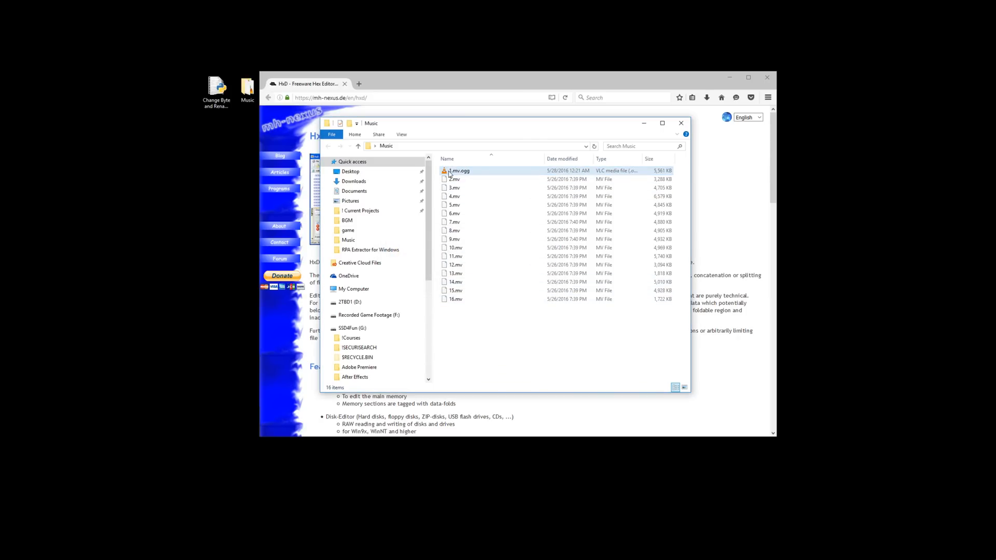
{"action": "mouse_move", "coordinate": [463, 172]}
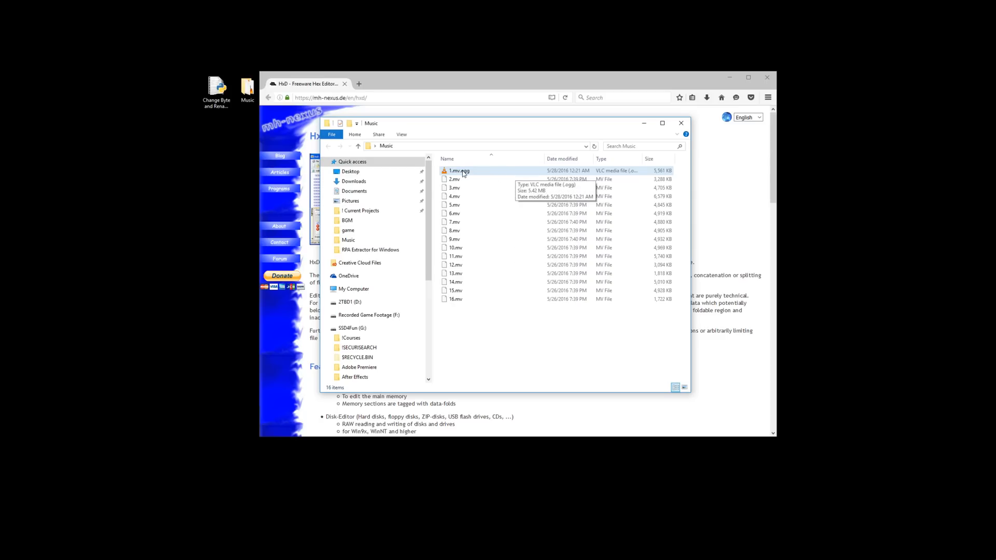
{"action": "double_click", "coordinate": [459, 170]}
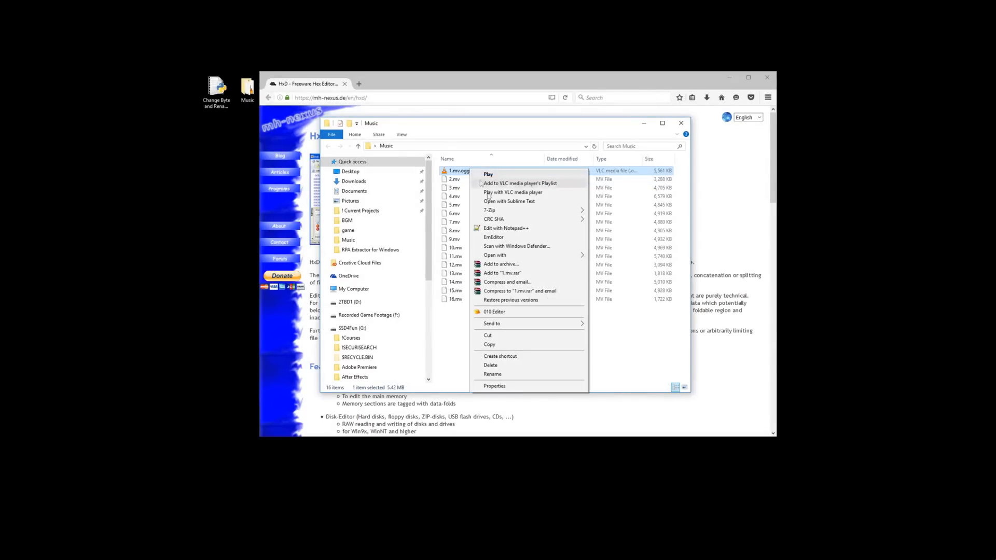
{"action": "left_click", "coordinate": [490, 373]}
{"action": "type", "text": "1.mv"}
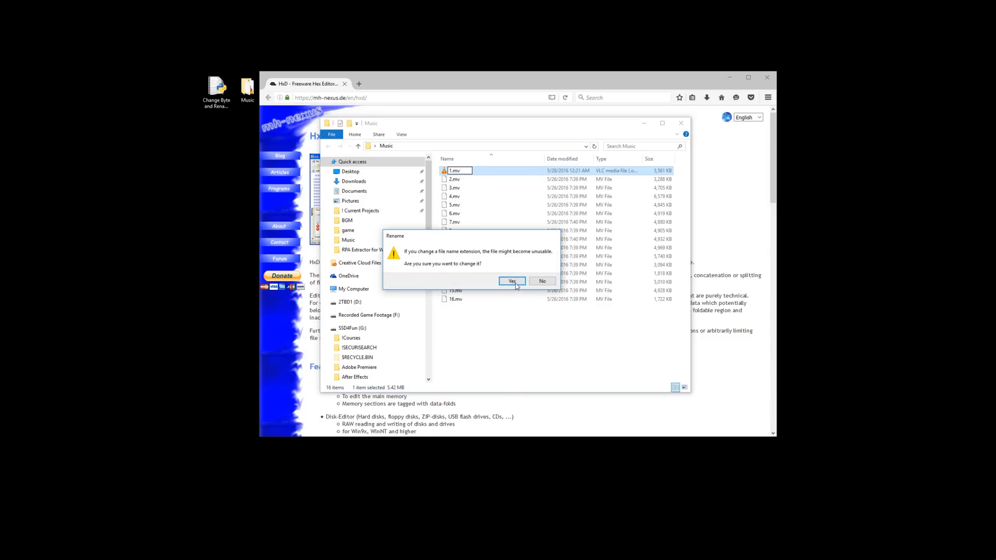
- Open 2.mv in 010 Editor to inspect its C~gS header
{"action": "right_click", "coordinate": [454, 179]}
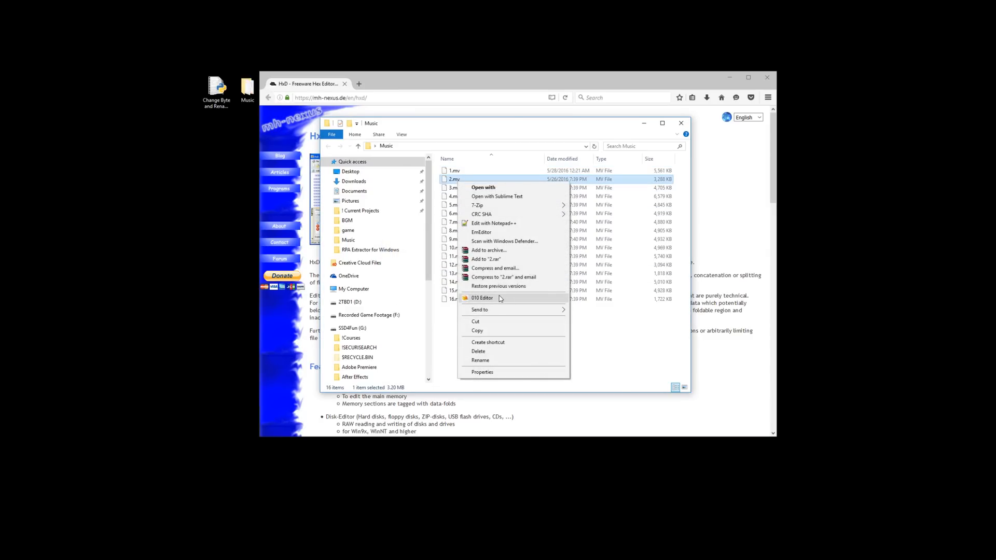
{"action": "left_click", "coordinate": [481, 298]}
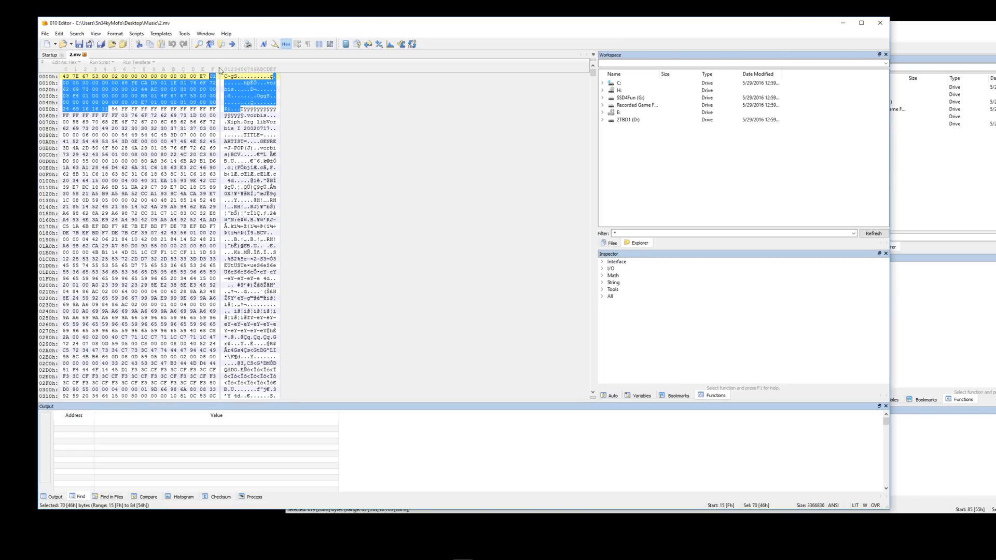
- Place the edit cursor on the first header byte of 2.mv
{"action": "left_click", "coordinate": [80, 107]}
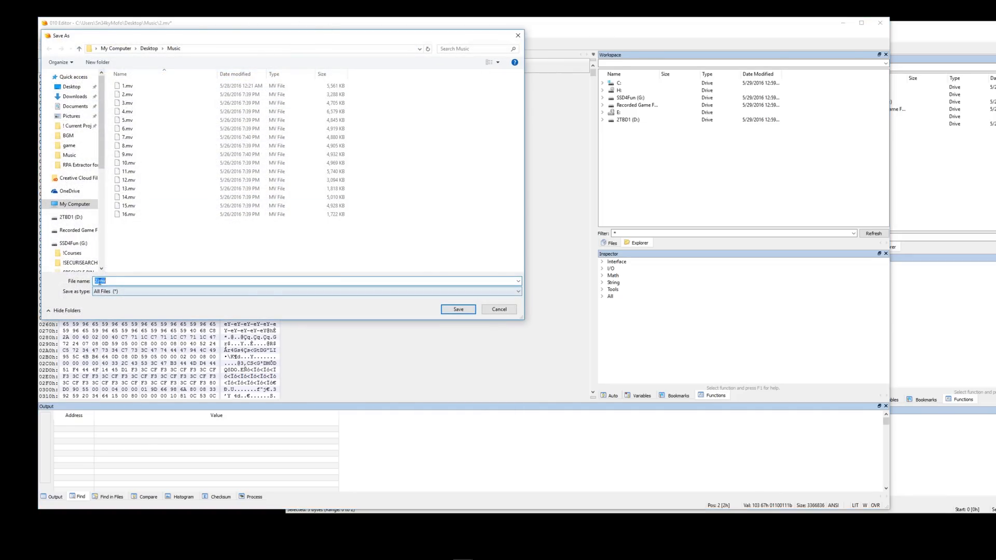
- Save the fixed file as 2.mv.ogg, then delete that 2.mv.ogg test file
{"action": "type", "text": "2.mv.o"}
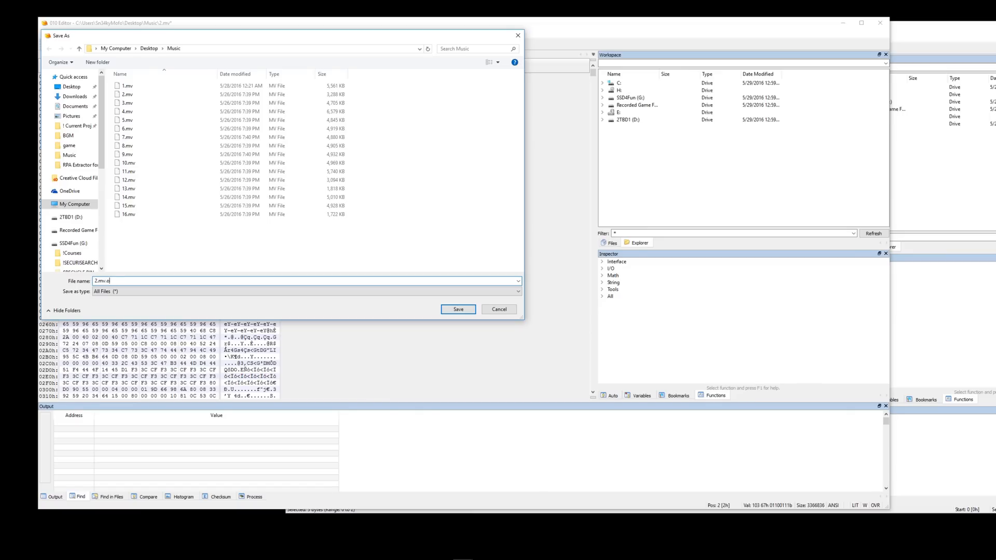
{"action": "left_click", "coordinate": [458, 309]}
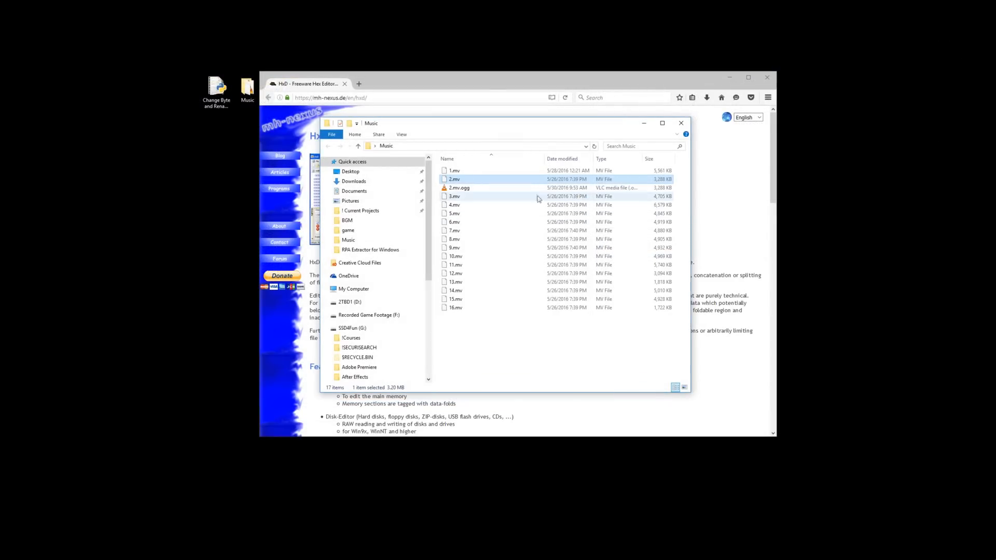
{"action": "left_click", "coordinate": [458, 188]}
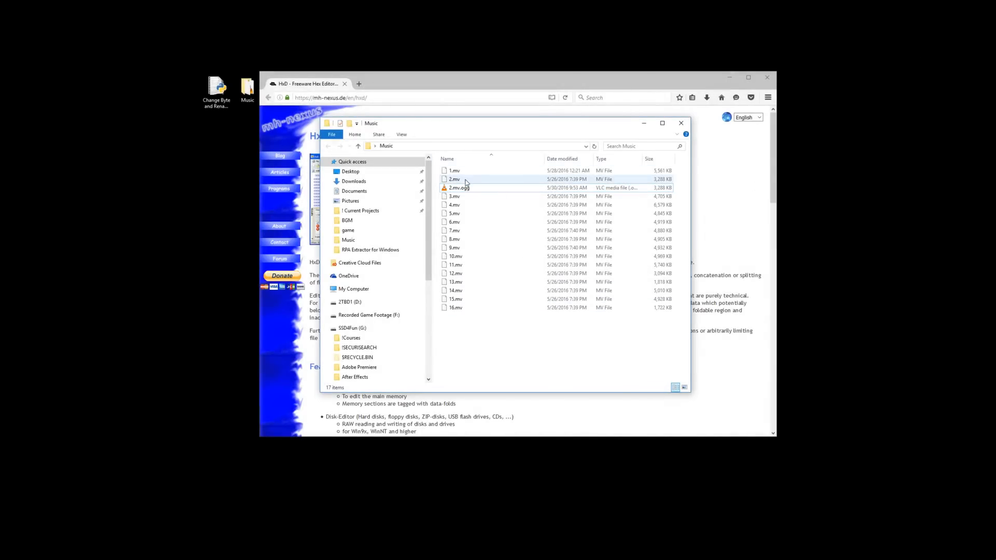
{"action": "right_click", "coordinate": [458, 188]}
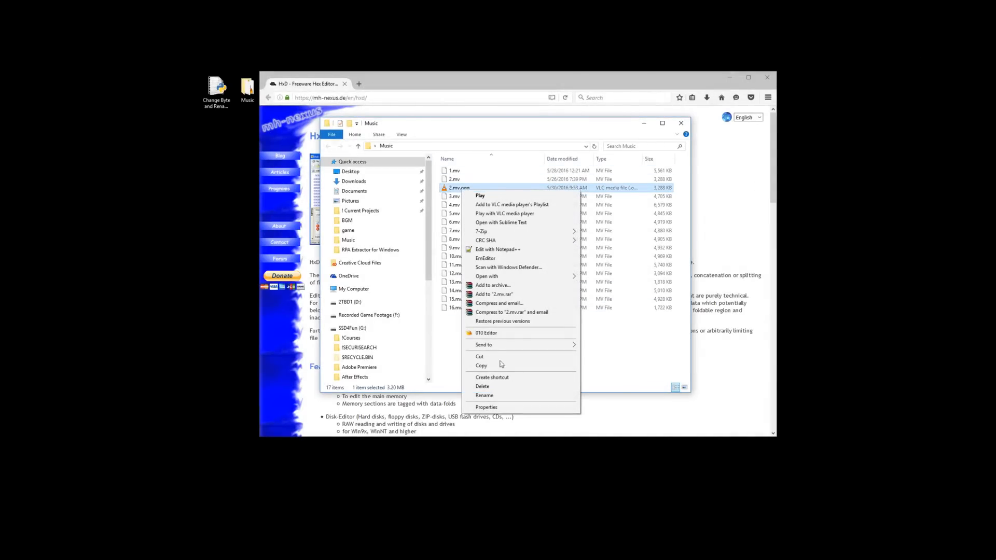
{"action": "mouse_move", "coordinate": [504, 389]}
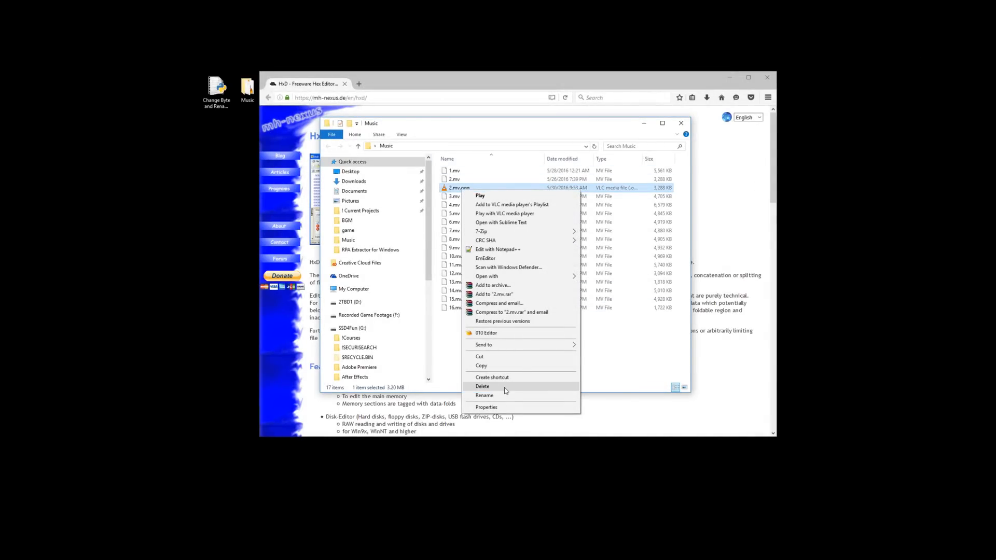
{"action": "left_click", "coordinate": [482, 386]}
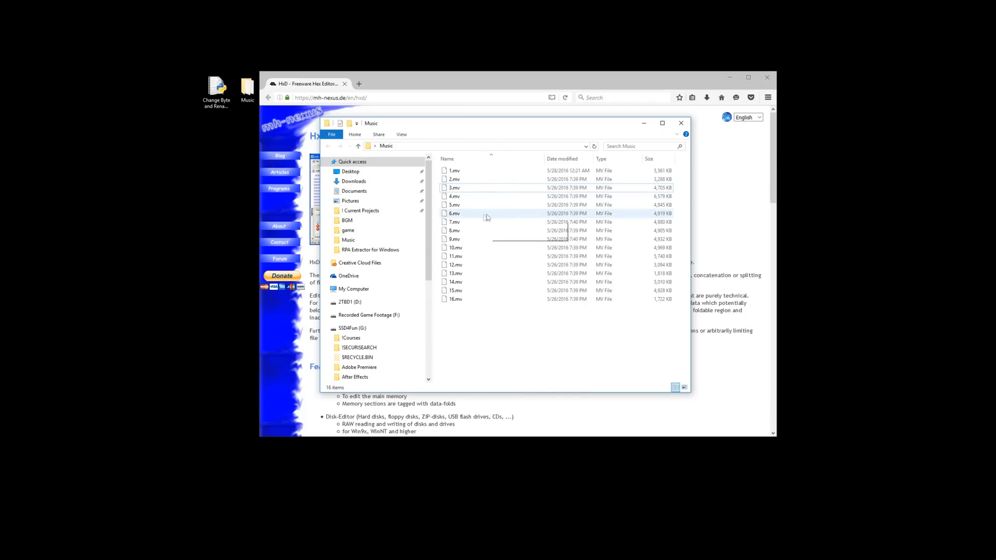
{"action": "right_click", "coordinate": [454, 187]}
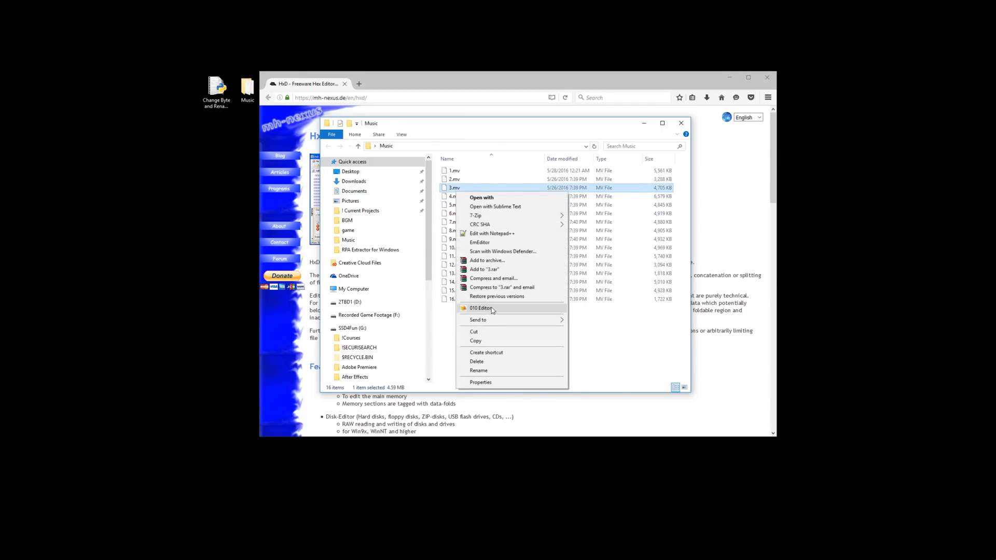
{"action": "left_click", "coordinate": [481, 308]}
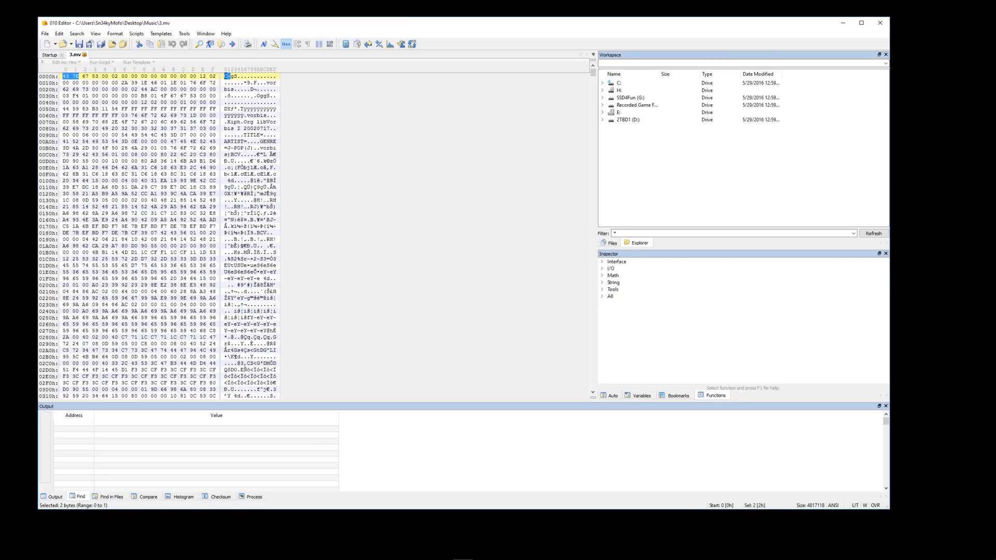
{"action": "mouse_move", "coordinate": [468, 164]}
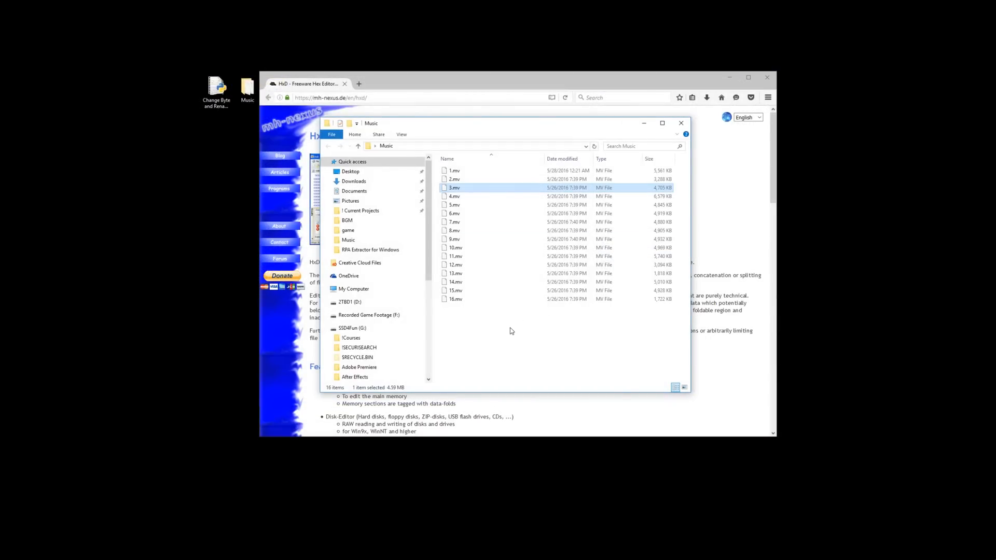
{"action": "right_click", "coordinate": [454, 187]}
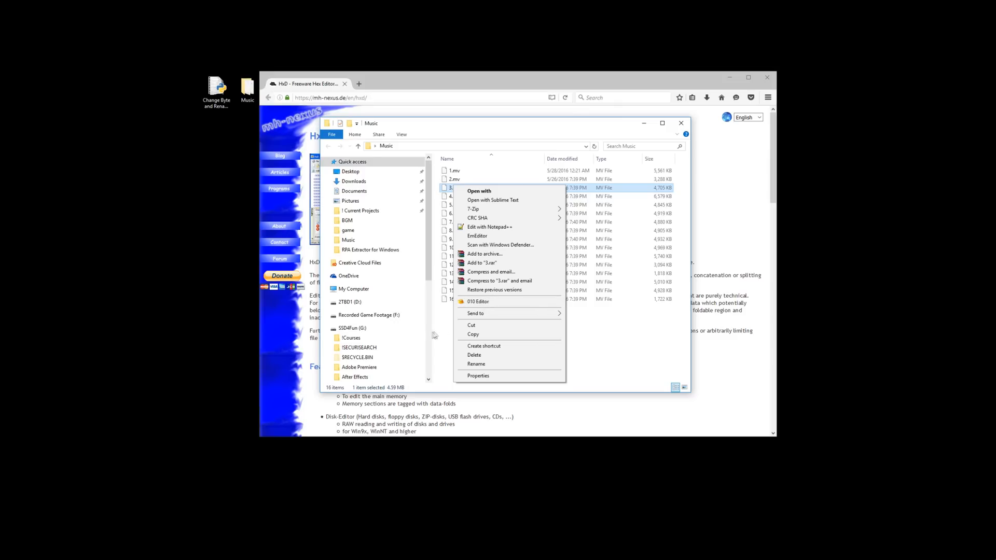
{"action": "left_click", "coordinate": [490, 139]}
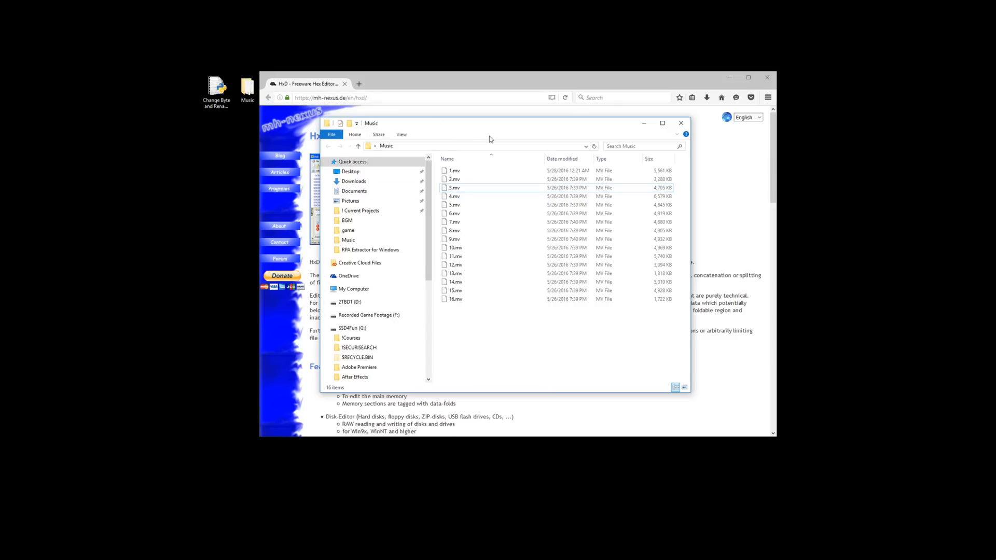
{"action": "mouse_move", "coordinate": [469, 307]}
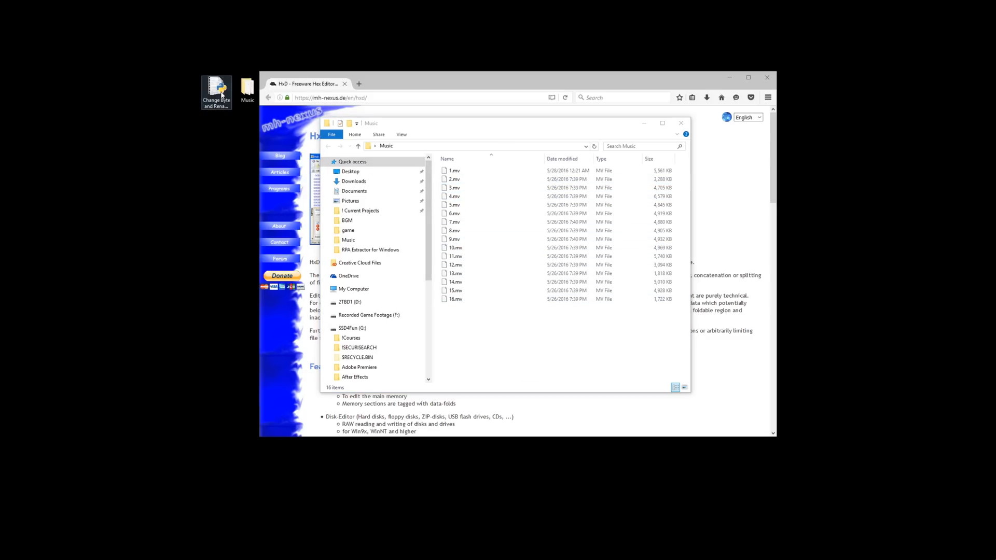
- Open the Change Byte and Rename Extension script in IDLE 3.5 and check its Music folder path
{"action": "right_click", "coordinate": [216, 91]}
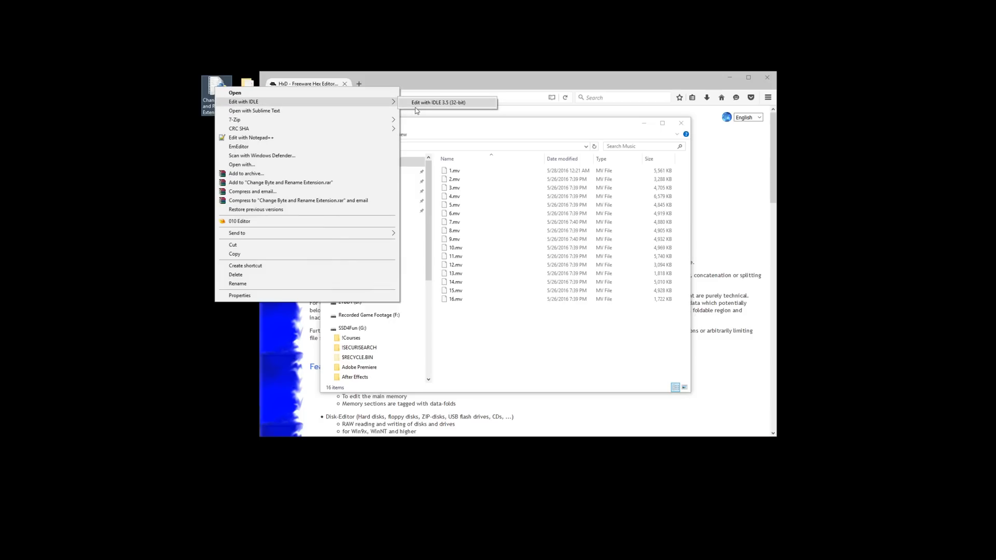
{"action": "left_click", "coordinate": [447, 102]}
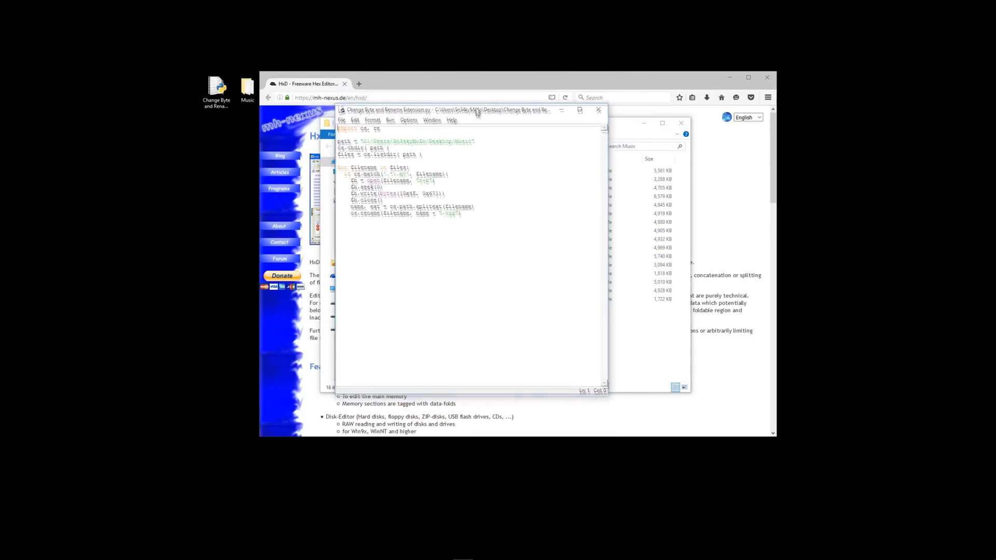
{"action": "left_click_drag", "start_coordinate": [476, 110], "coordinate": [513, 83]}
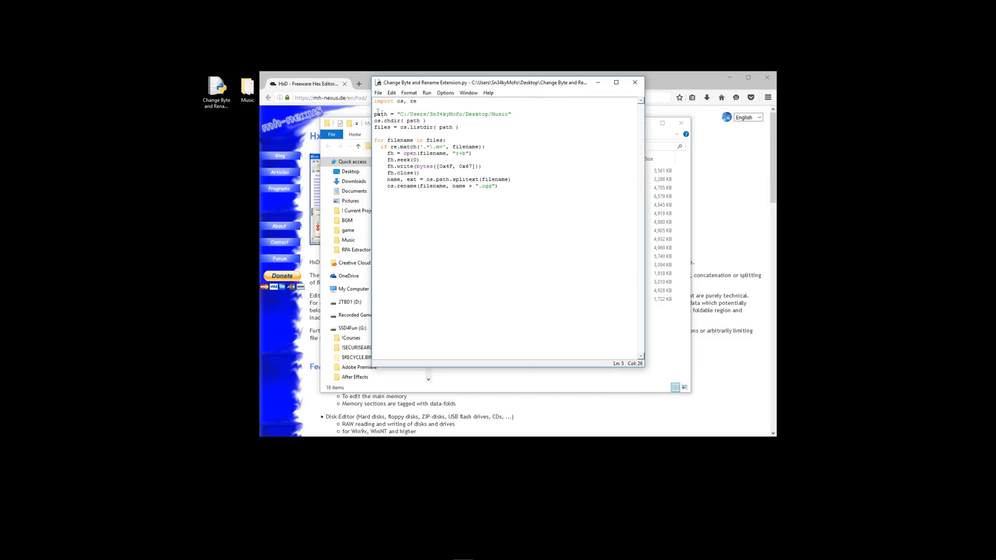
{"action": "left_click_drag", "start_coordinate": [397, 113], "coordinate": [509, 113]}
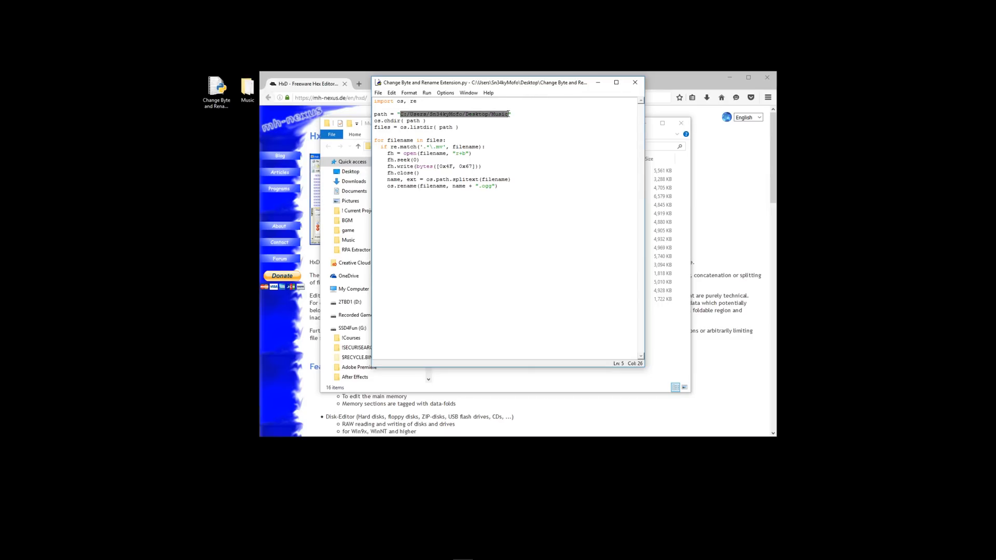
{"action": "left_click", "coordinate": [455, 127]}
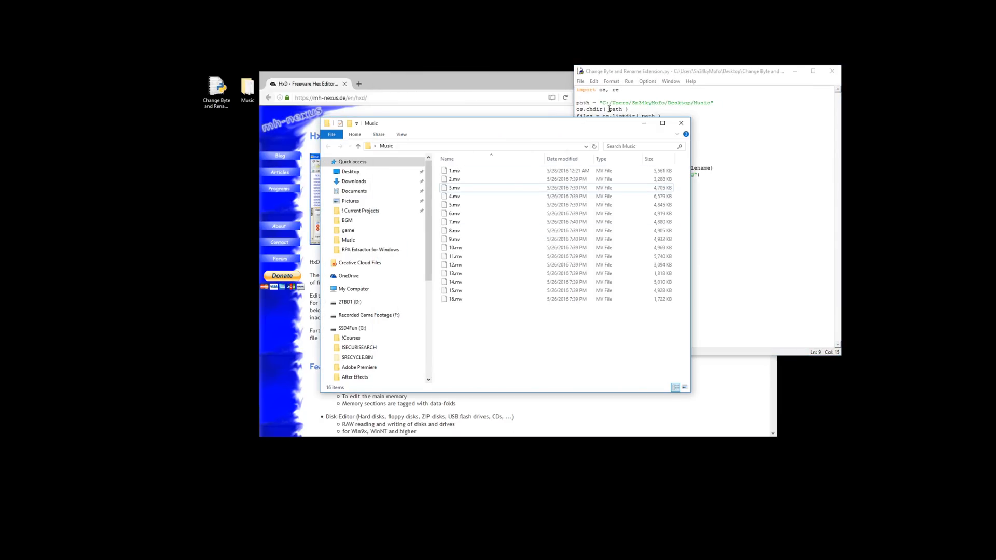
{"action": "mouse_move", "coordinate": [731, 115]}
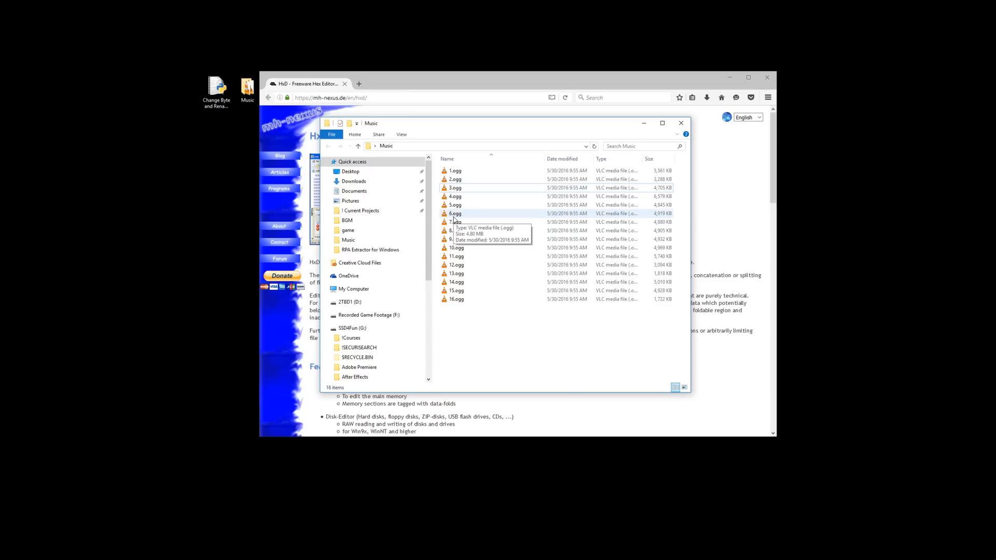
{"action": "left_click", "coordinate": [455, 247]}
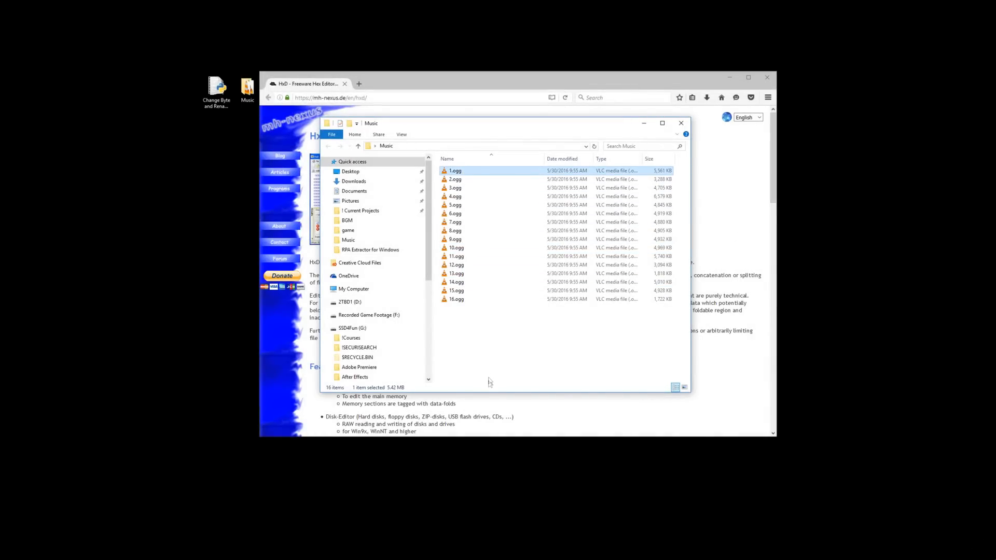
{"action": "left_click", "coordinate": [493, 354]}
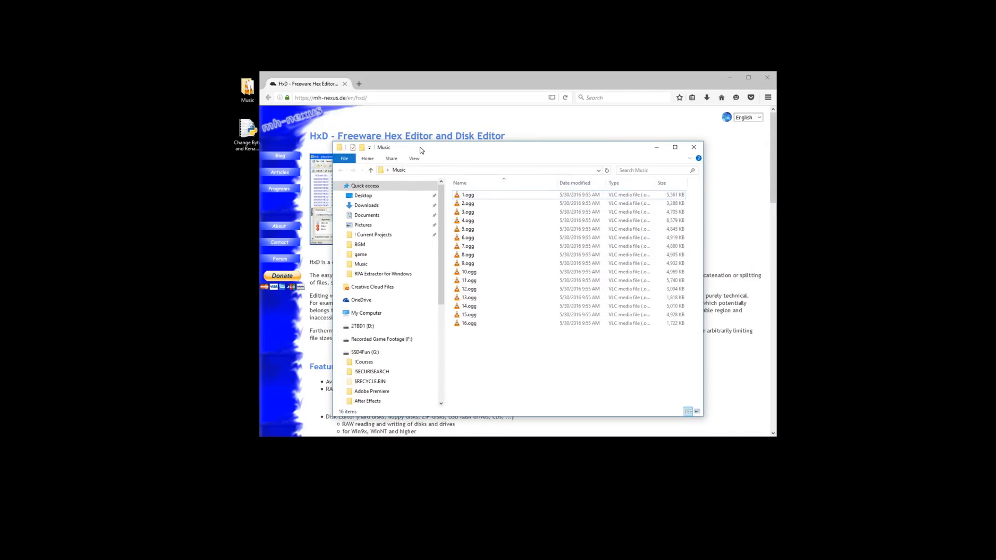
{"action": "left_click_drag", "start_coordinate": [419, 147], "coordinate": [419, 135]}
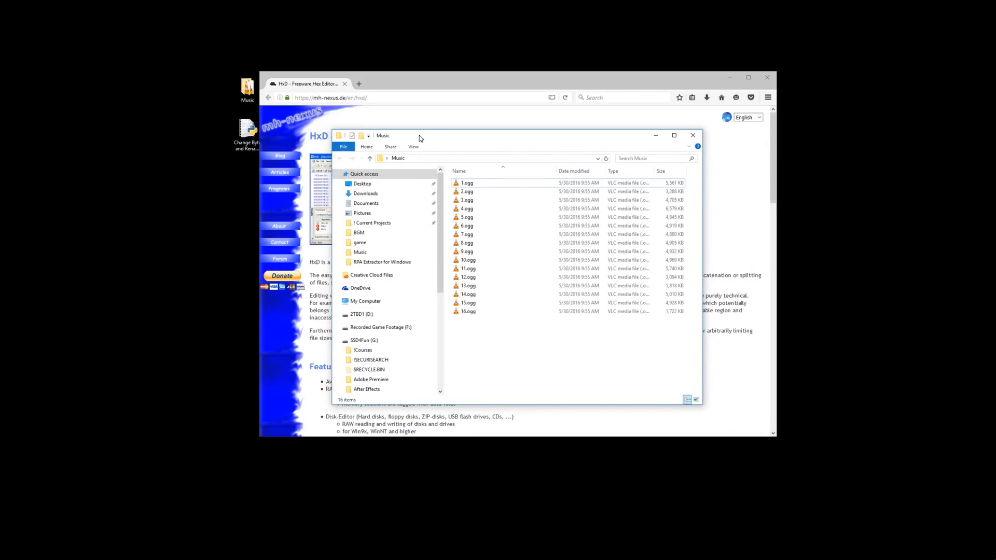
{"action": "left_click_drag", "start_coordinate": [419, 135], "coordinate": [453, 164]}
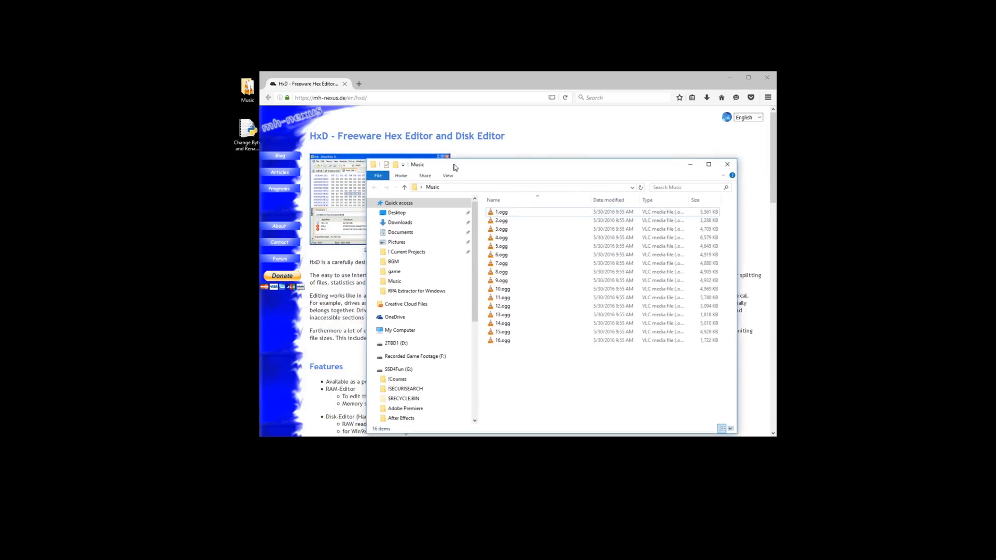
{"action": "left_click_drag", "start_coordinate": [454, 164], "coordinate": [484, 164]}
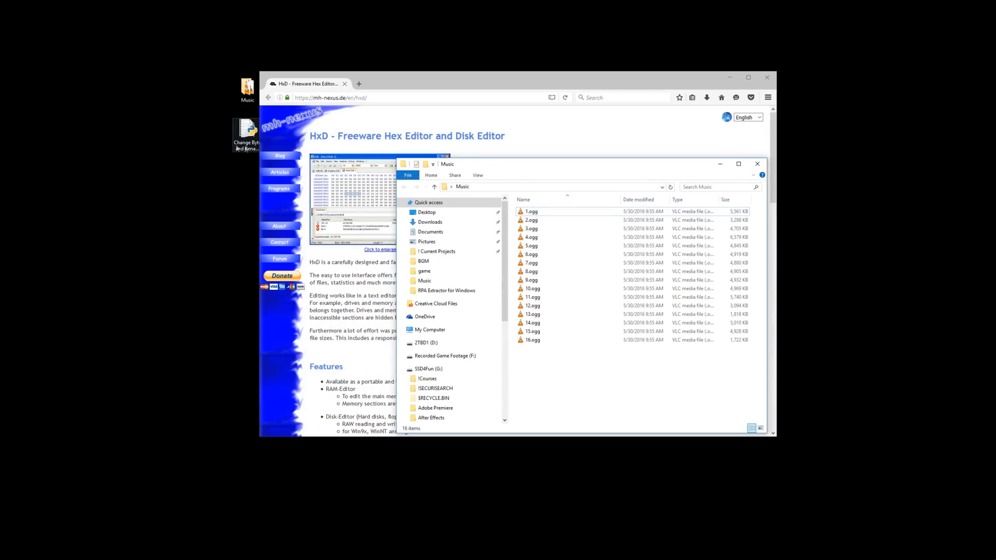